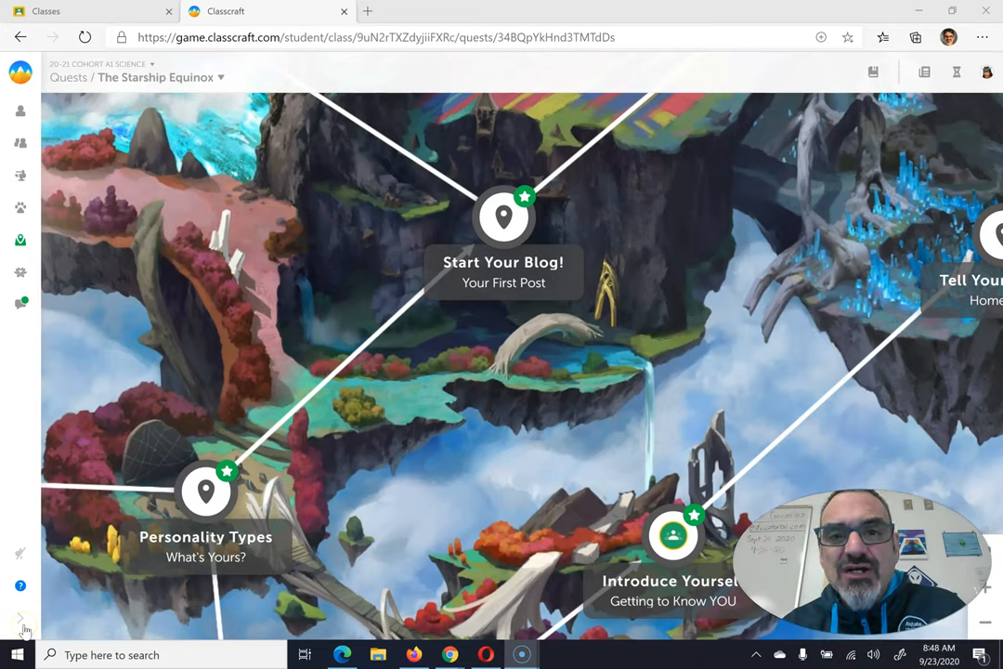
pyautogui.moveTo(240, 372)
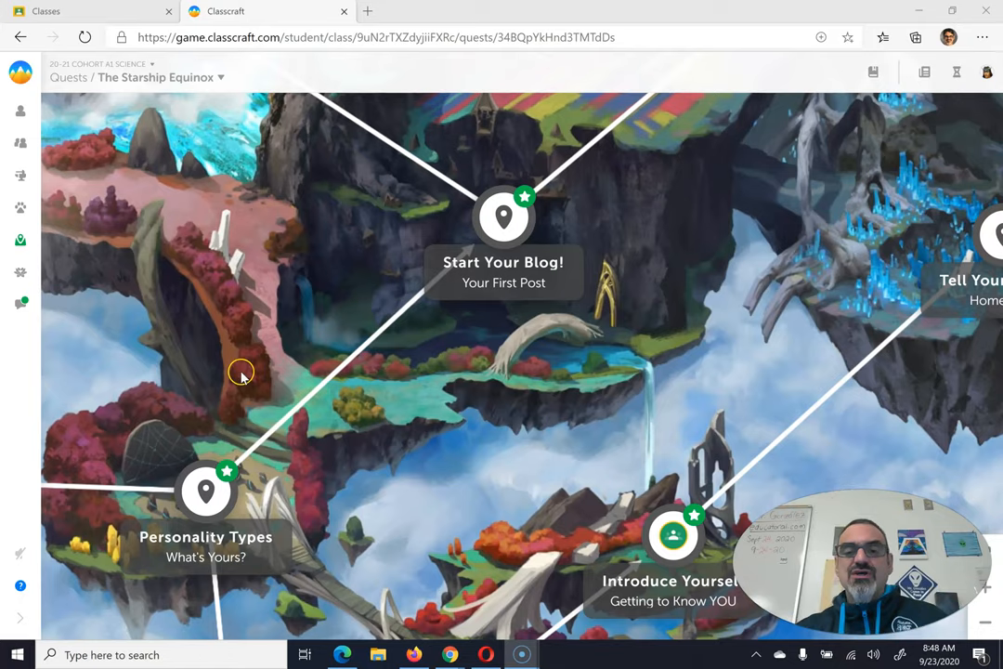
pyautogui.moveTo(503, 232)
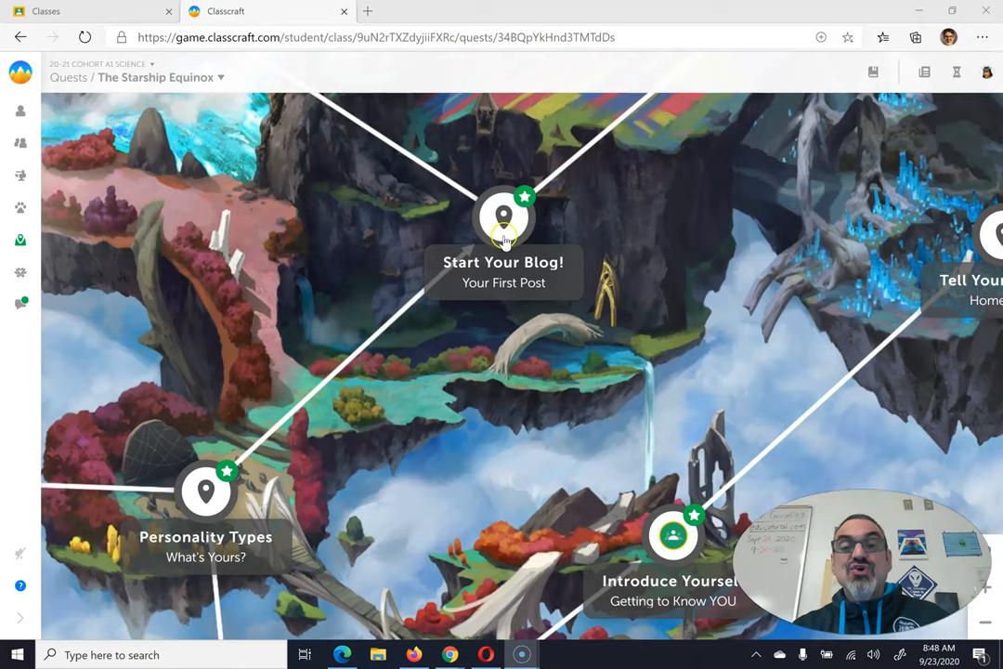
# Open the Start Your Blog! quest and scroll its Story tab to the 'click here' link
pyautogui.click(502, 220)
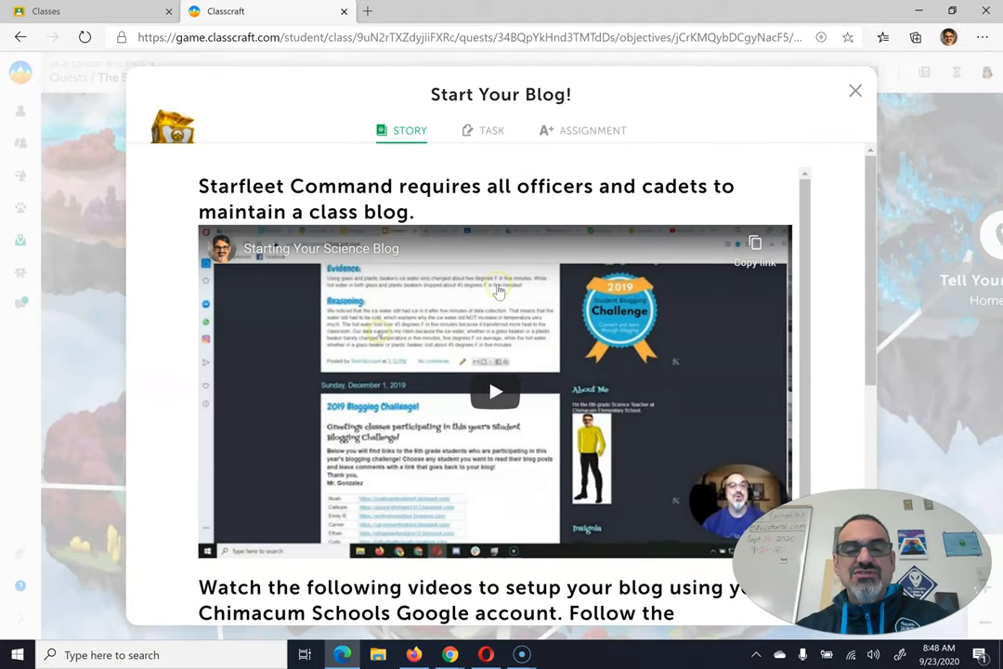
pyautogui.scroll(-3)
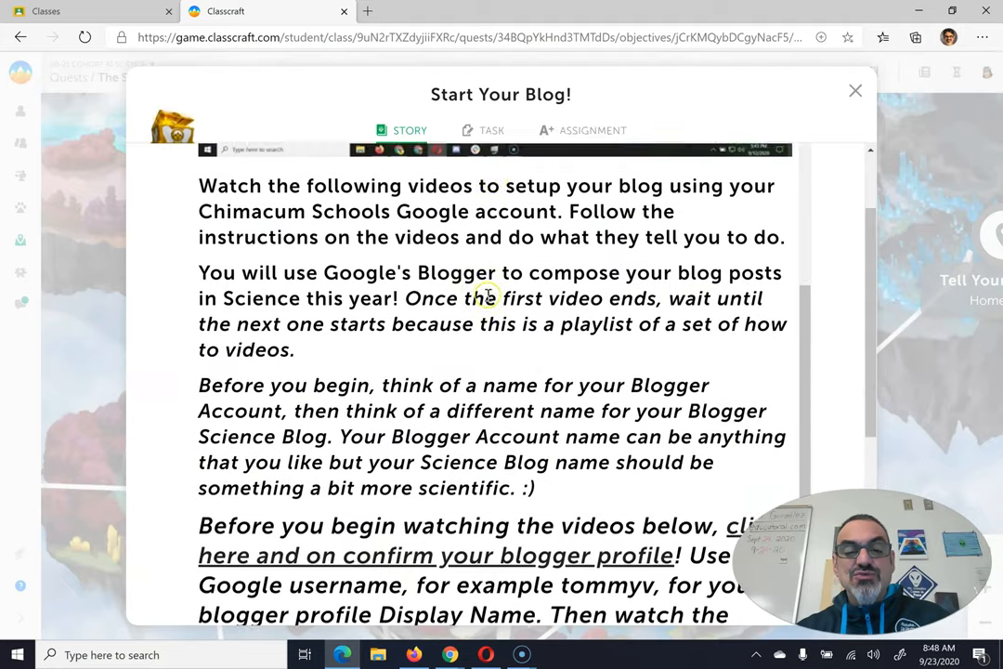
pyautogui.scroll(-3)
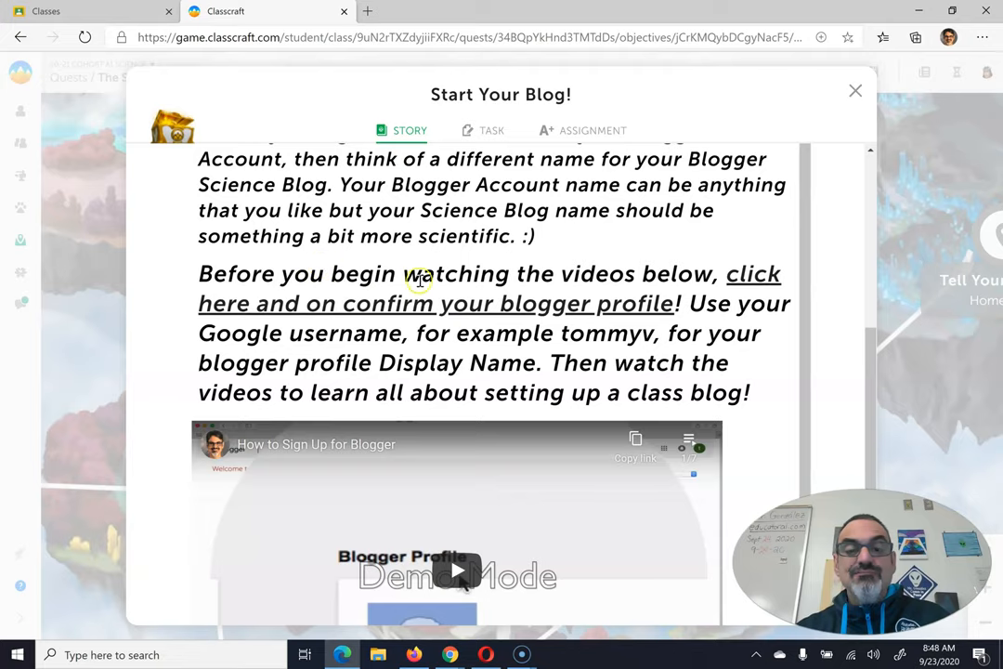
pyautogui.moveTo(446, 303)
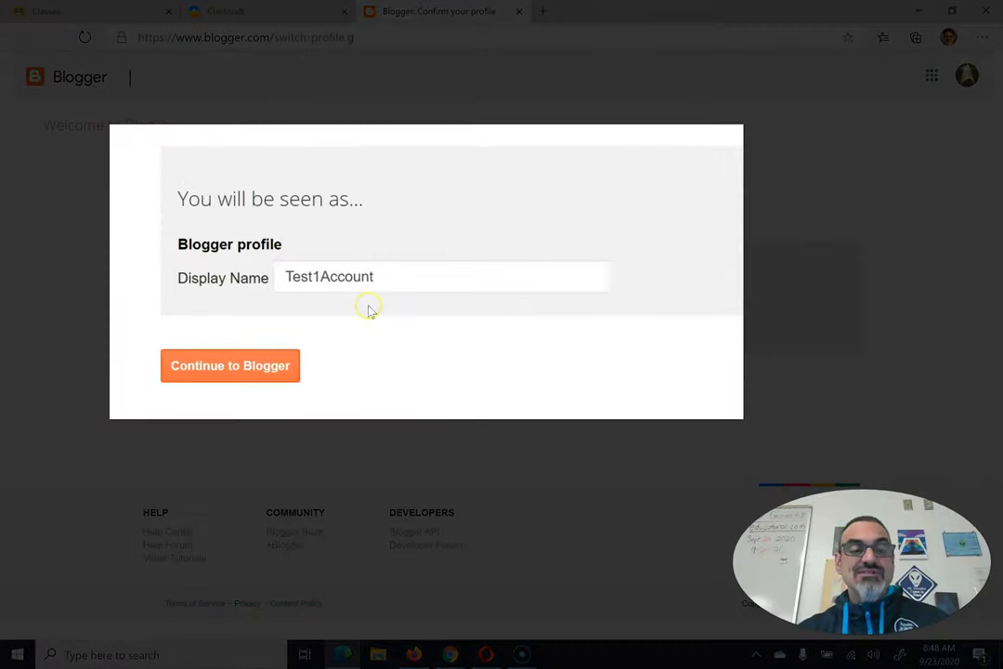
# Confirm the Blogger profile with display name Test1Account and continue to Blogger
pyautogui.click(441, 277)
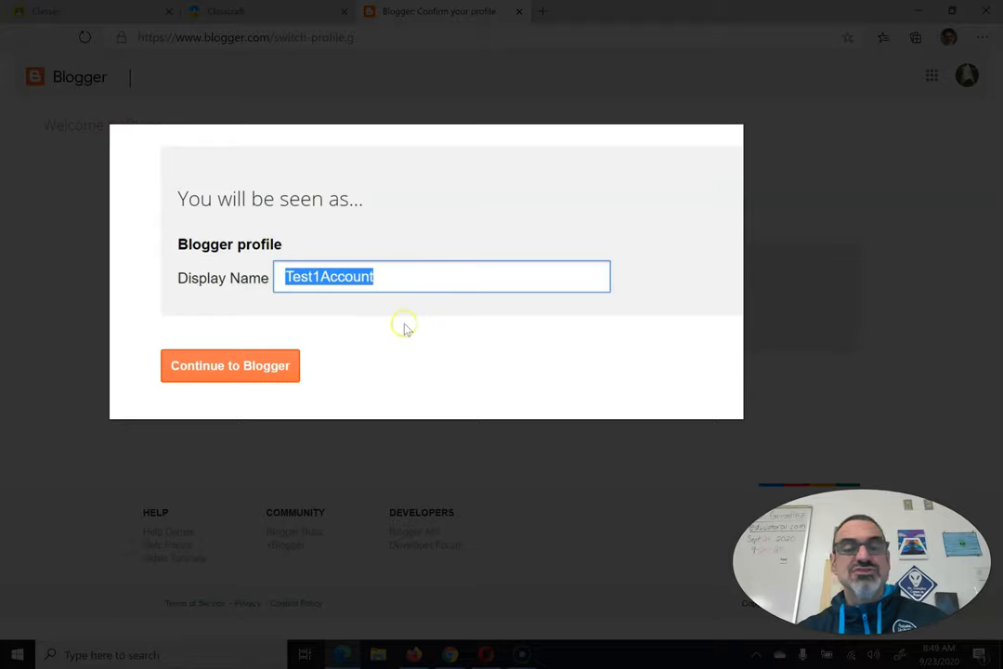
pyautogui.click(230, 365)
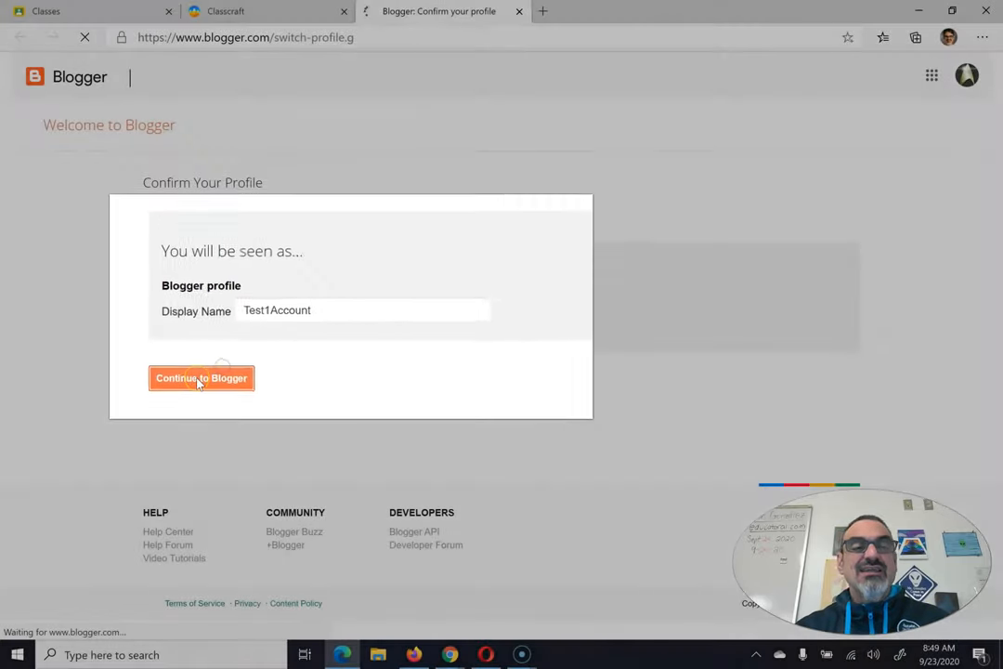
# Expand the Science Blog dropdown to list Science Blog and My Writing Corner
pyautogui.click(201, 378)
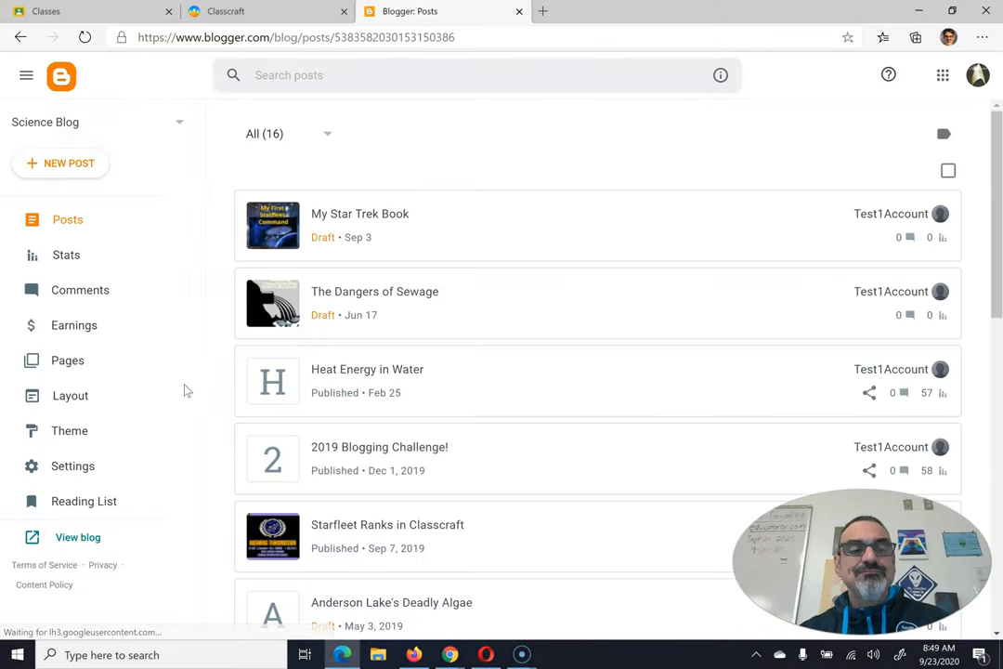
pyautogui.moveTo(288, 105)
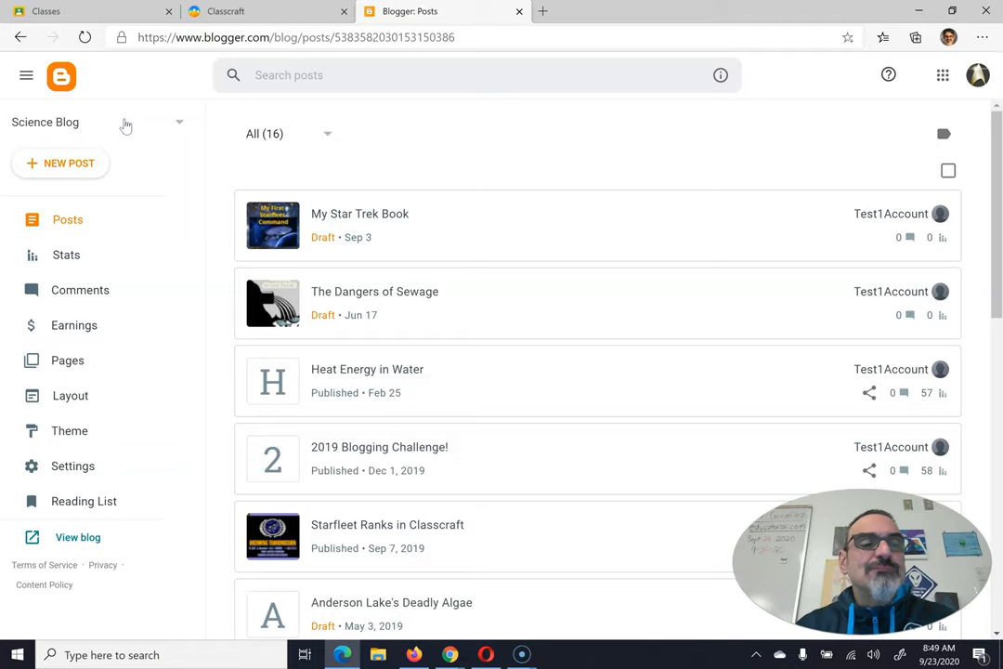
pyautogui.moveTo(58, 126)
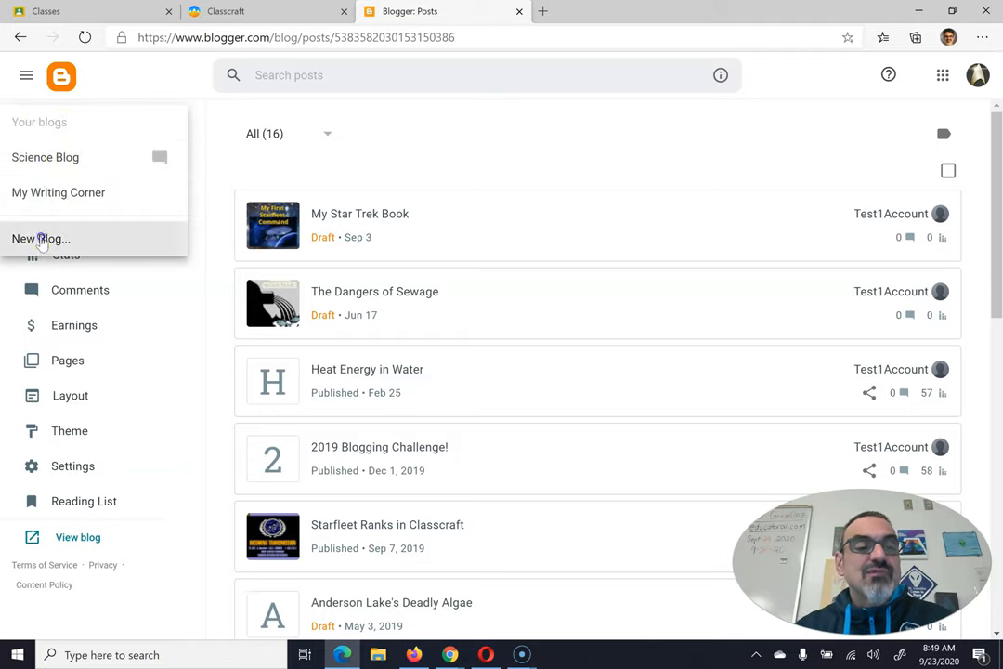
# Start a new blog titled "Gonzalez's Science Blog"
pyautogui.click(39, 239)
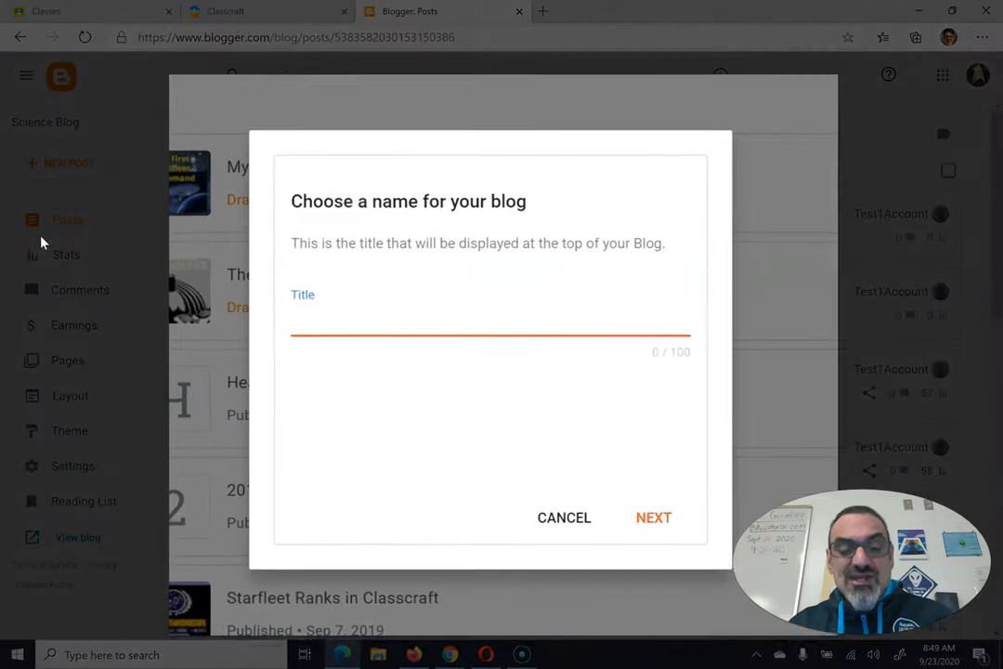
pyautogui.click(488, 322)
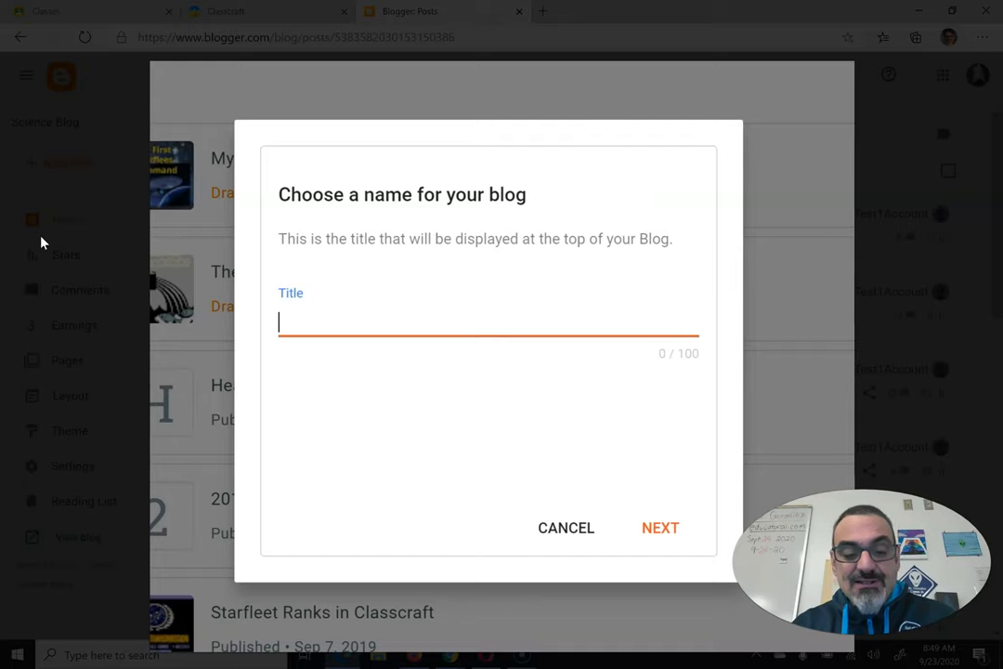
pyautogui.write("Gonzalez's")
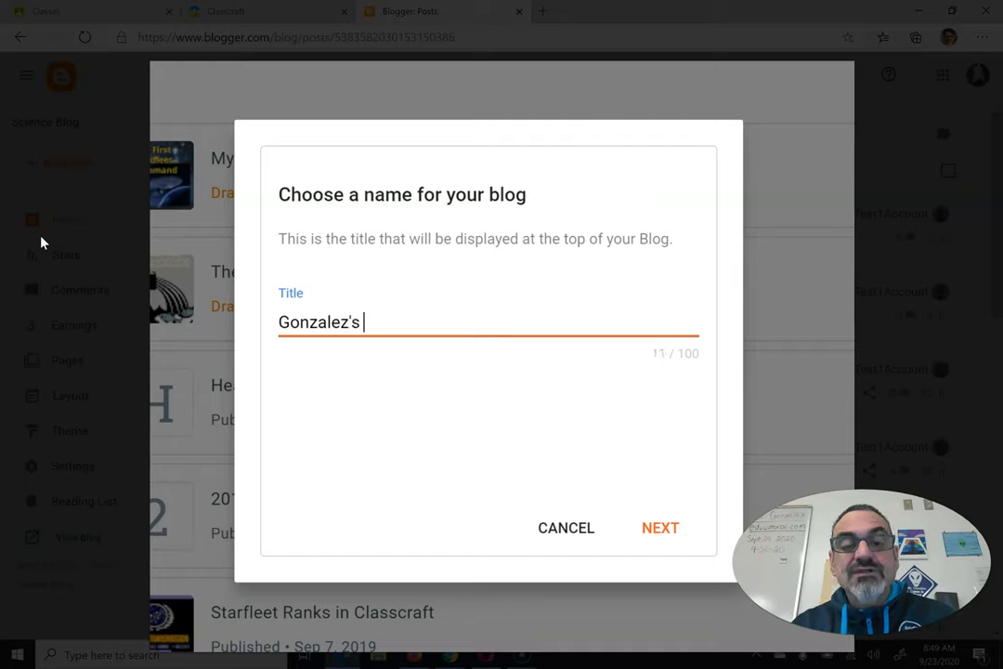
pyautogui.write('Science Blog')
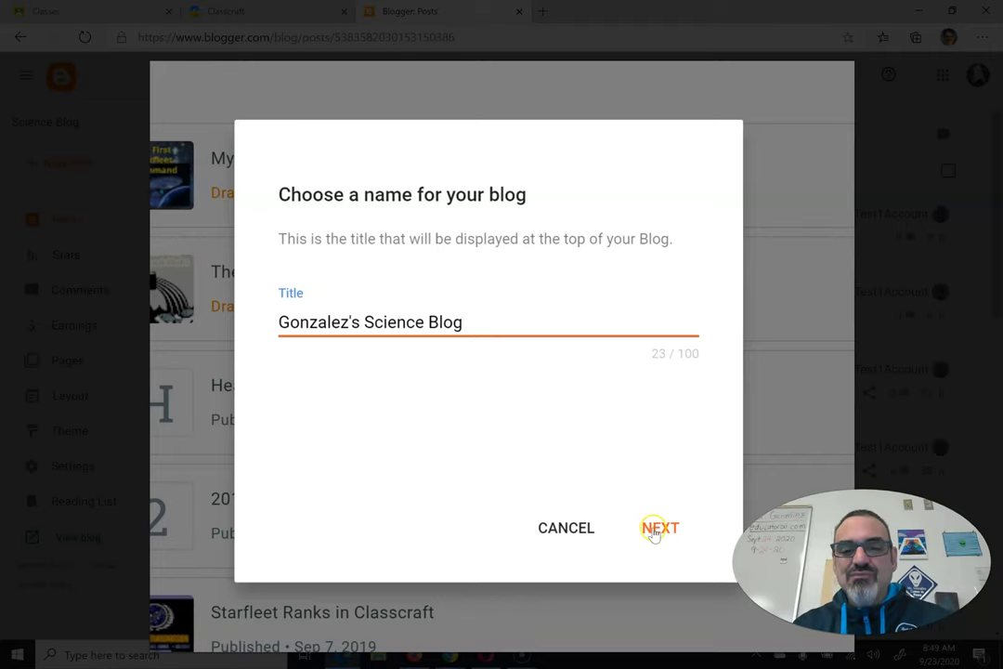
# Try the addresses gonzalezscienceblog and gonzalezscience for the new blog
pyautogui.click(659, 528)
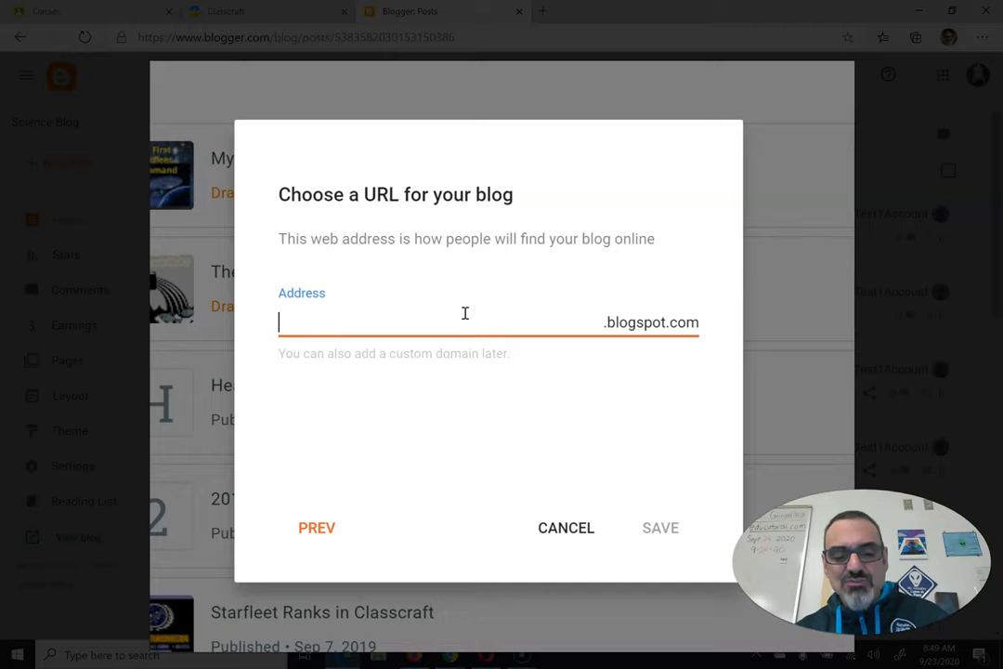
pyautogui.write('gonzalez')
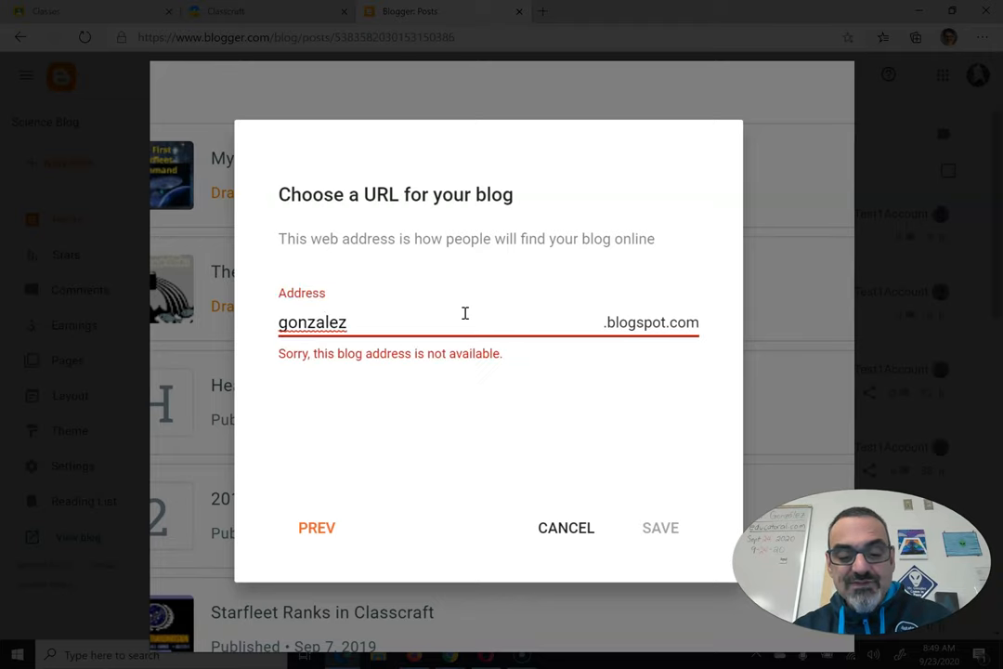
pyautogui.write('sci')
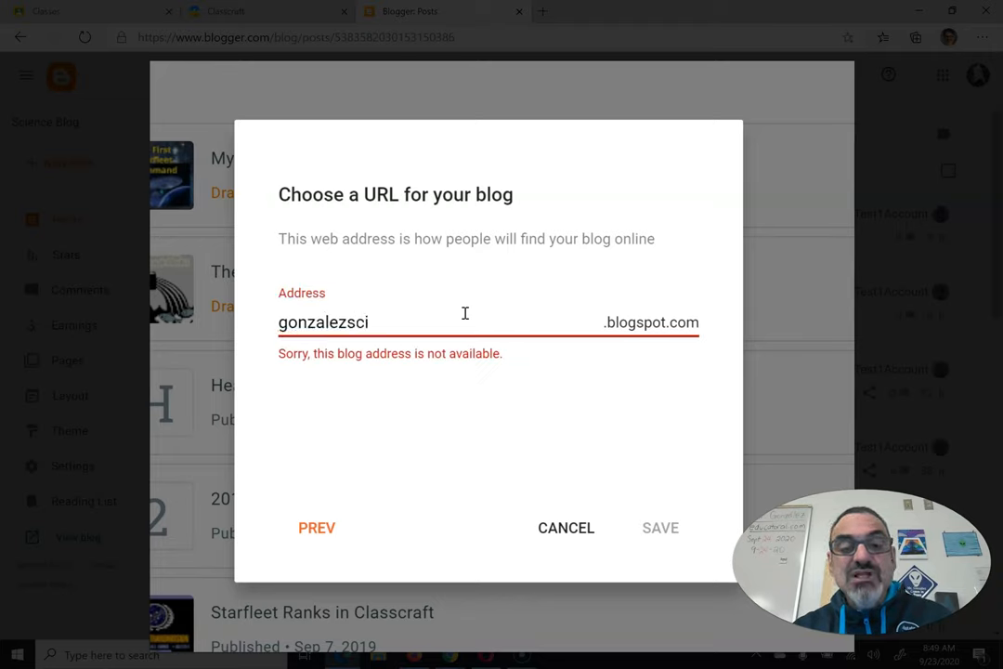
pyautogui.write('enceblog')
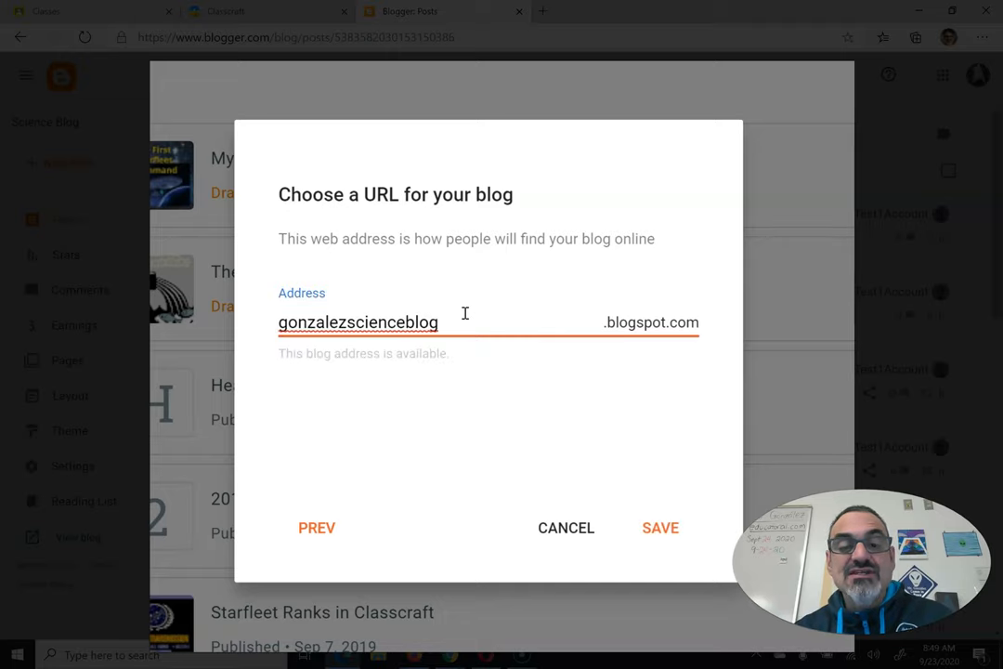
pyautogui.press('Backspace')
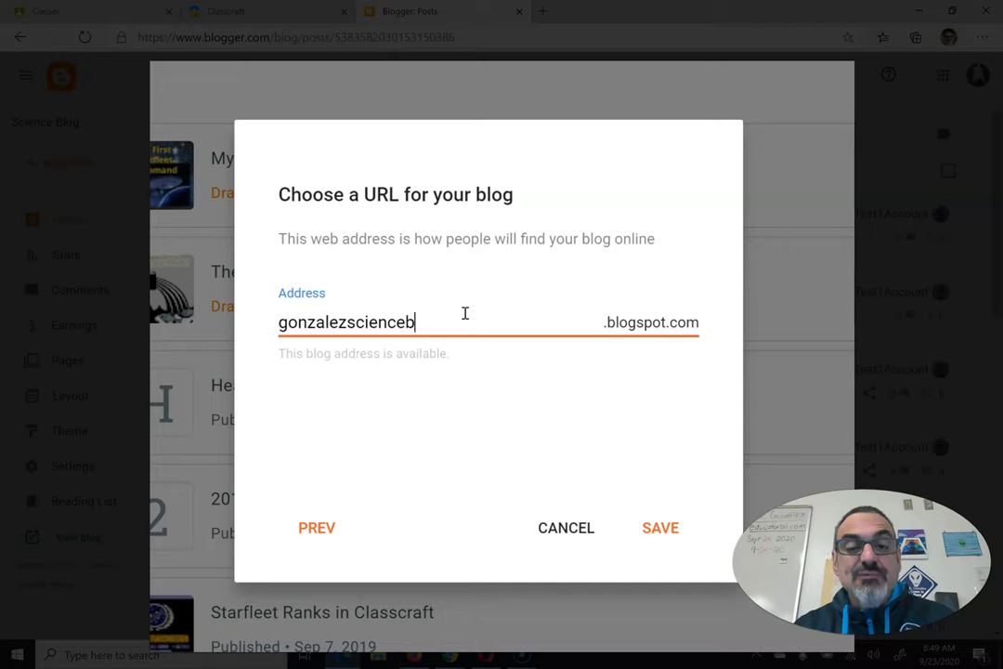
pyautogui.press('Backspace')
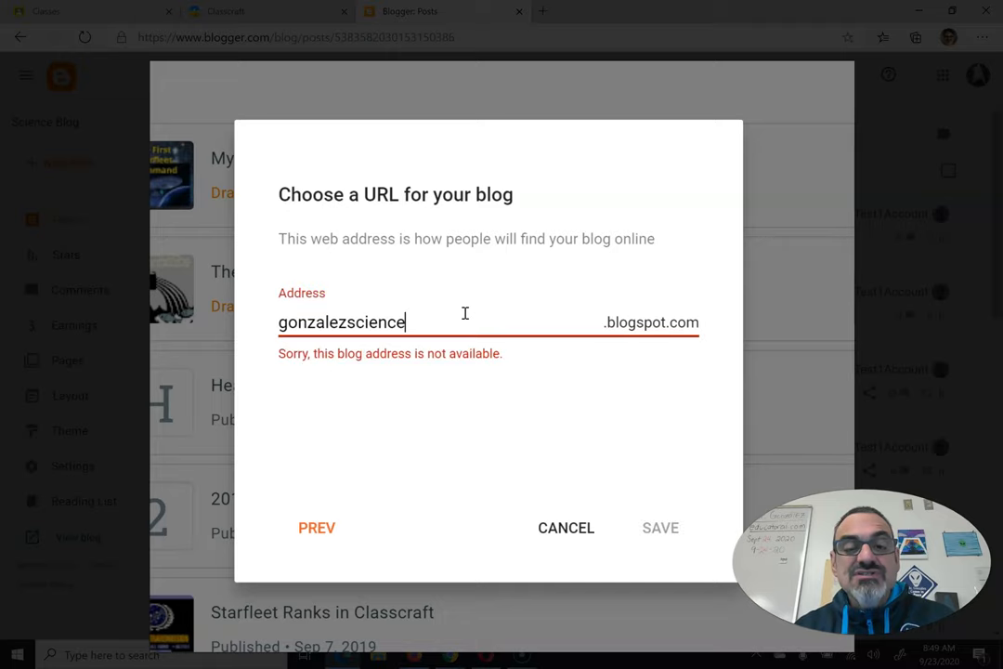
pyautogui.moveTo(380, 360)
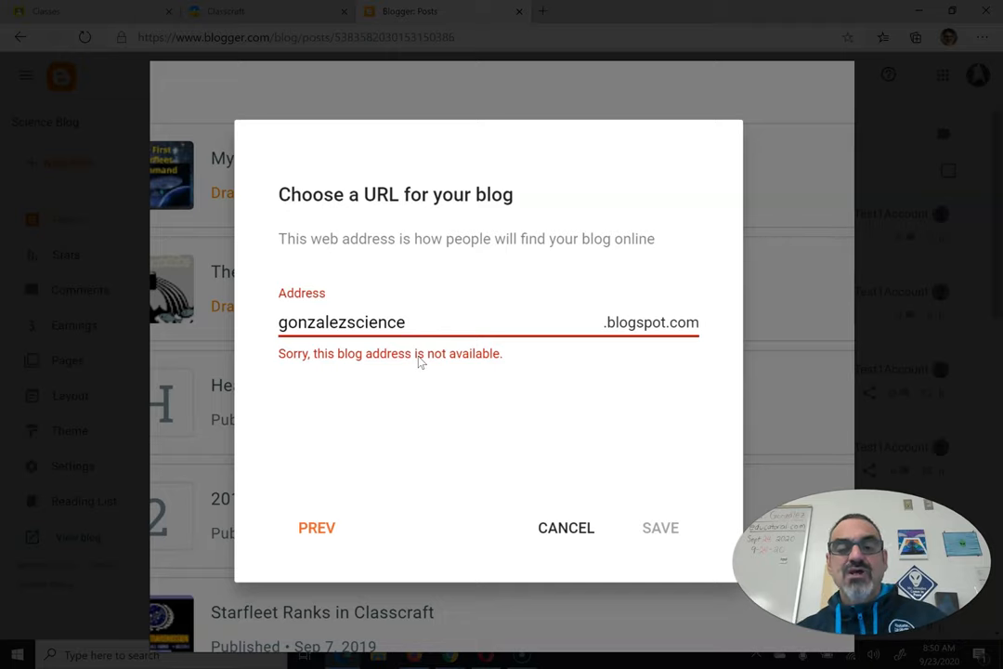
# Retype the blog address as gonzalezscienceblog until it shows as available
pyautogui.write('12')
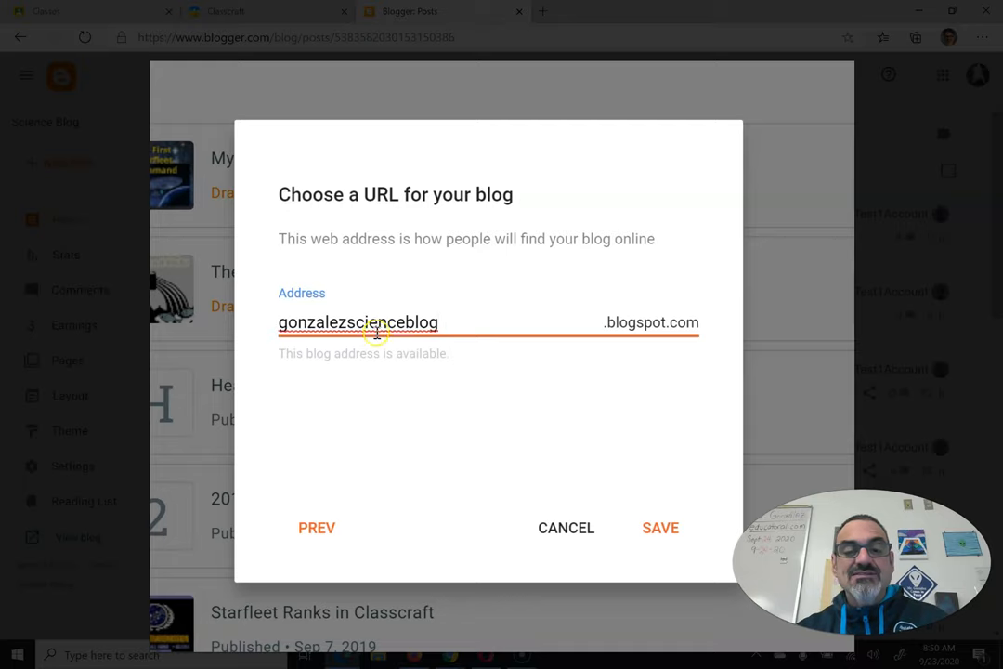
pyautogui.moveTo(414, 363)
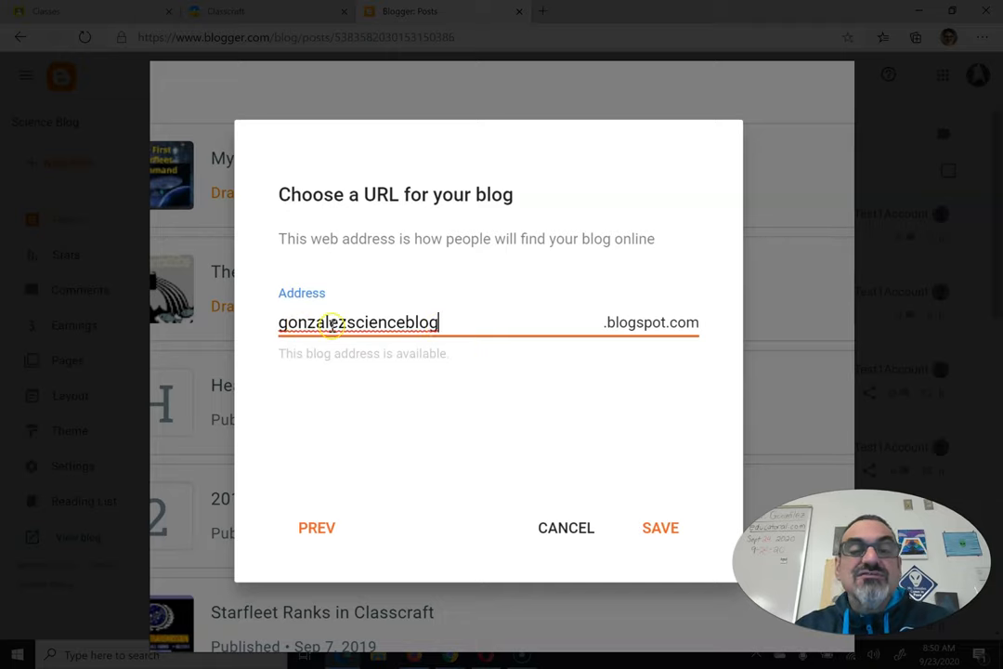
pyautogui.moveTo(611, 325)
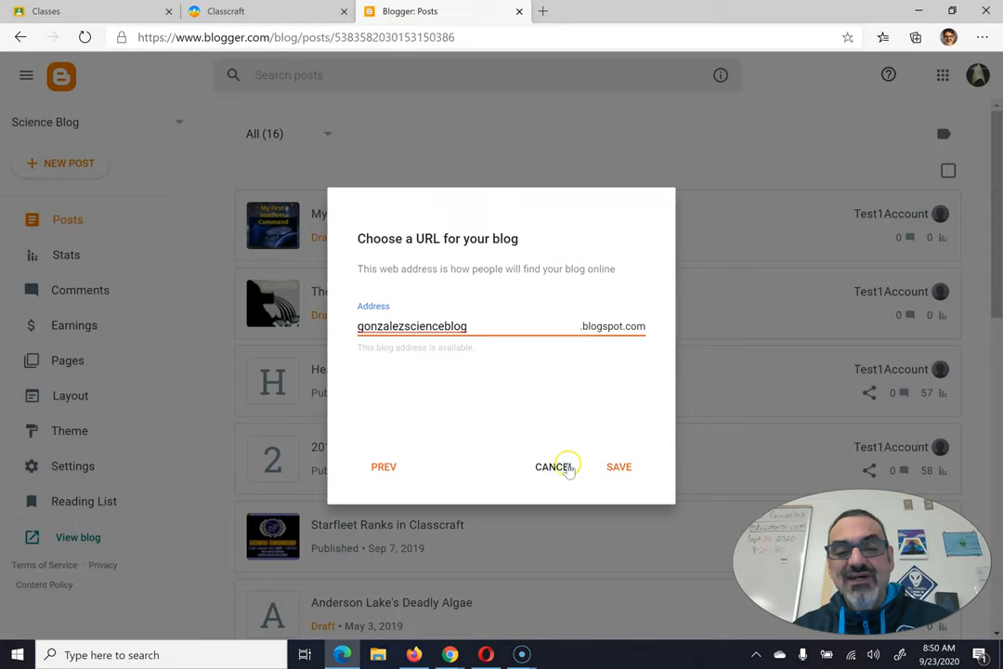
# Cancel the new blog and return to the Science Blog posts list
pyautogui.click(552, 466)
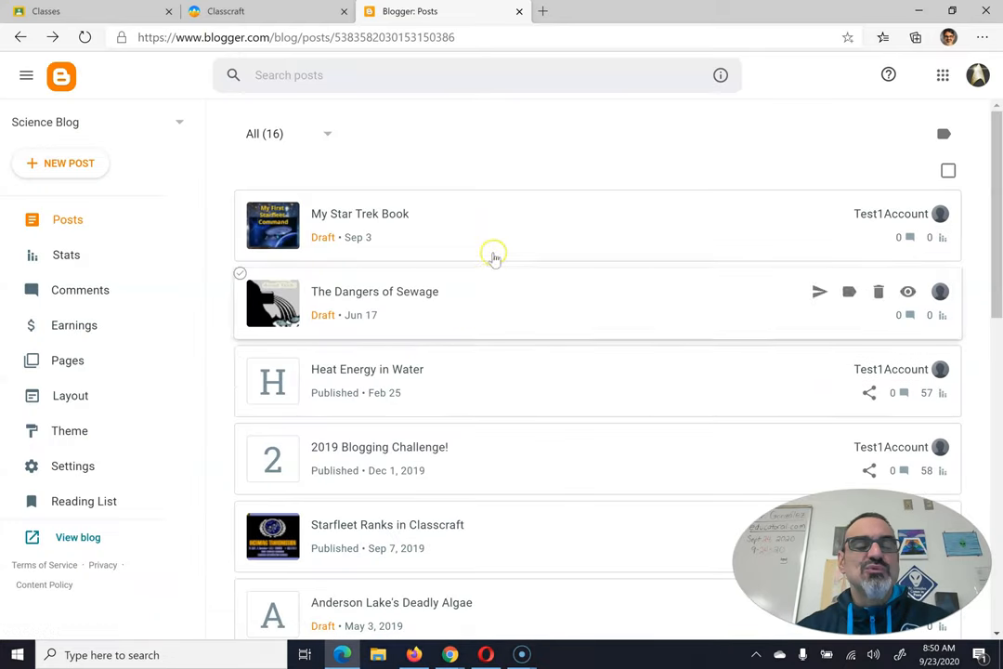
pyautogui.moveTo(555, 164)
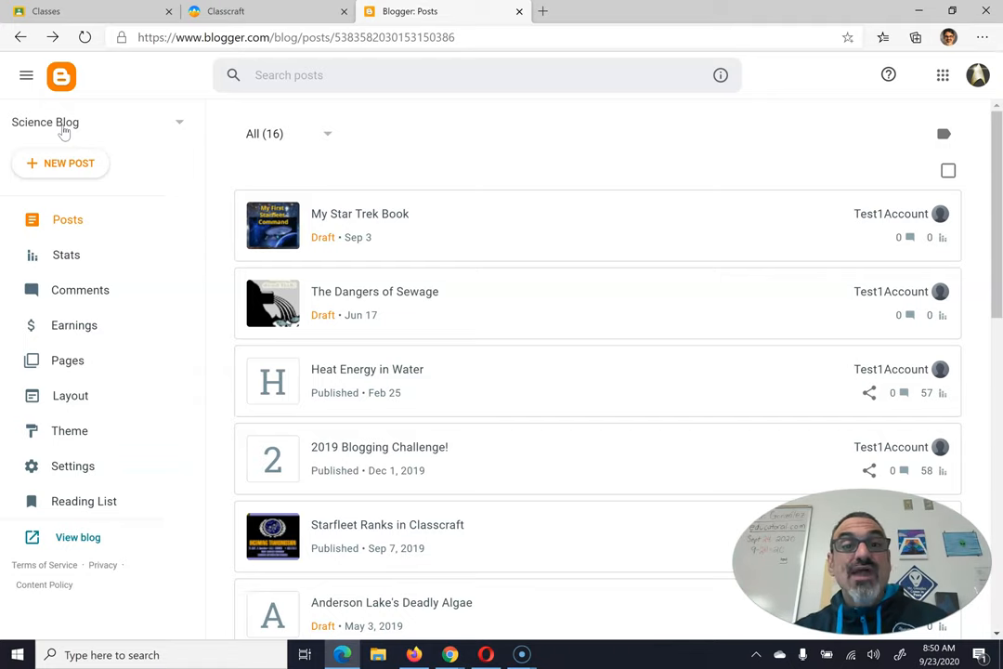
pyautogui.moveTo(69, 163)
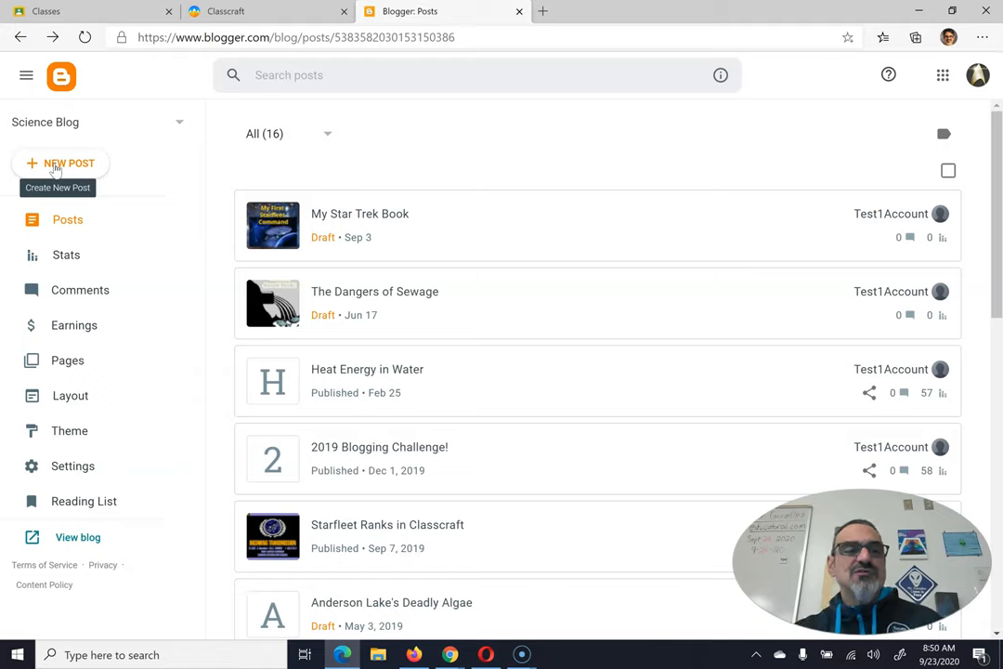
# Create a new post titled '7 Random Facts'
pyautogui.click(61, 162)
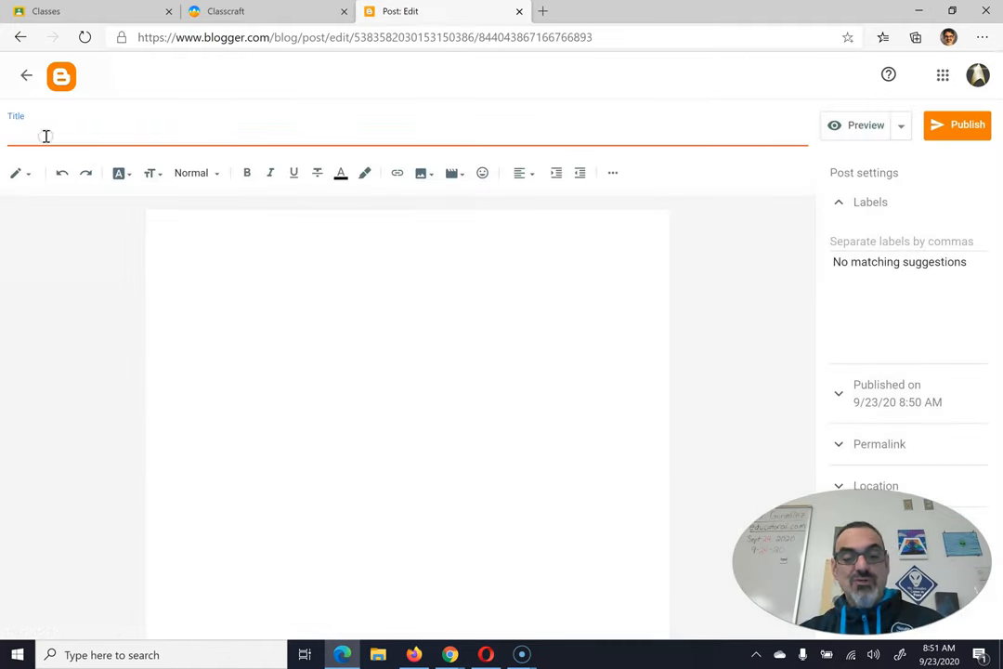
pyautogui.write('7 Rand')
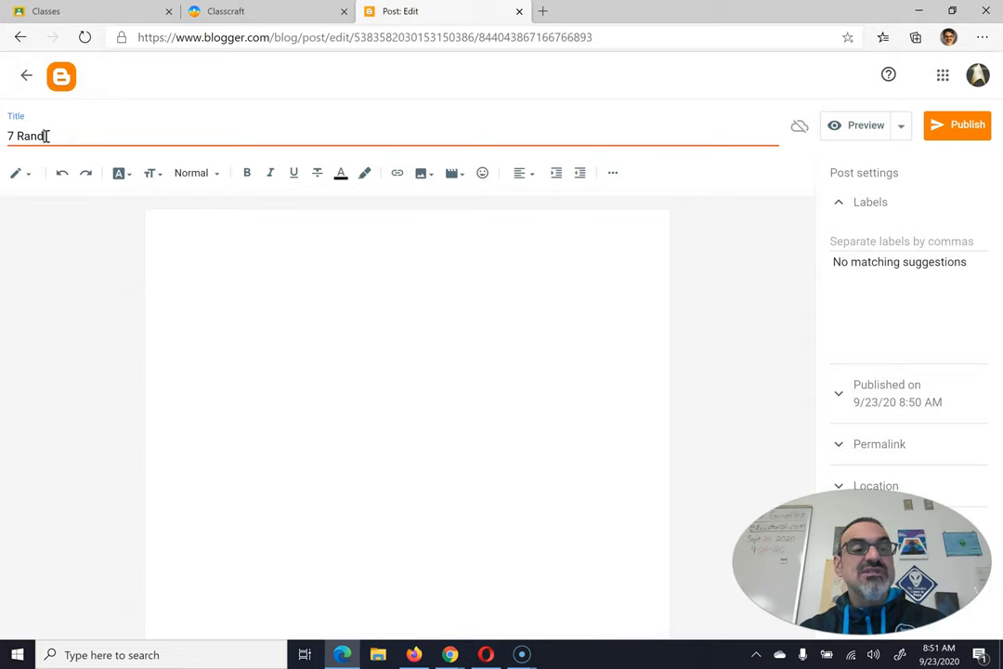
pyautogui.write('om Facts')
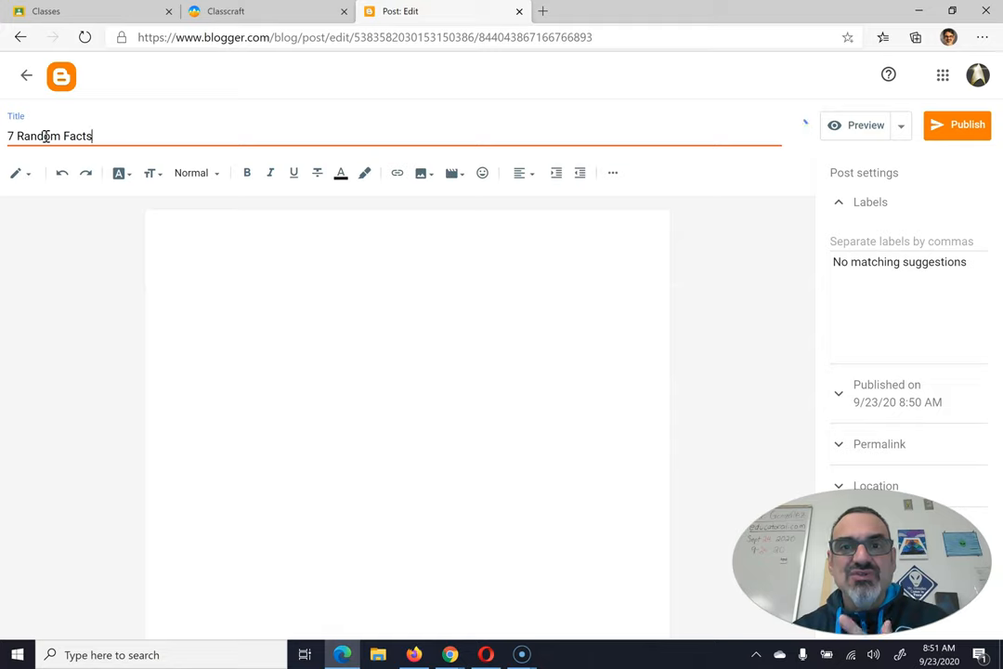
# Start the post body with the numbered line 'Seven random facts.'
pyautogui.click(267, 278)
pyautogui.write('1.')
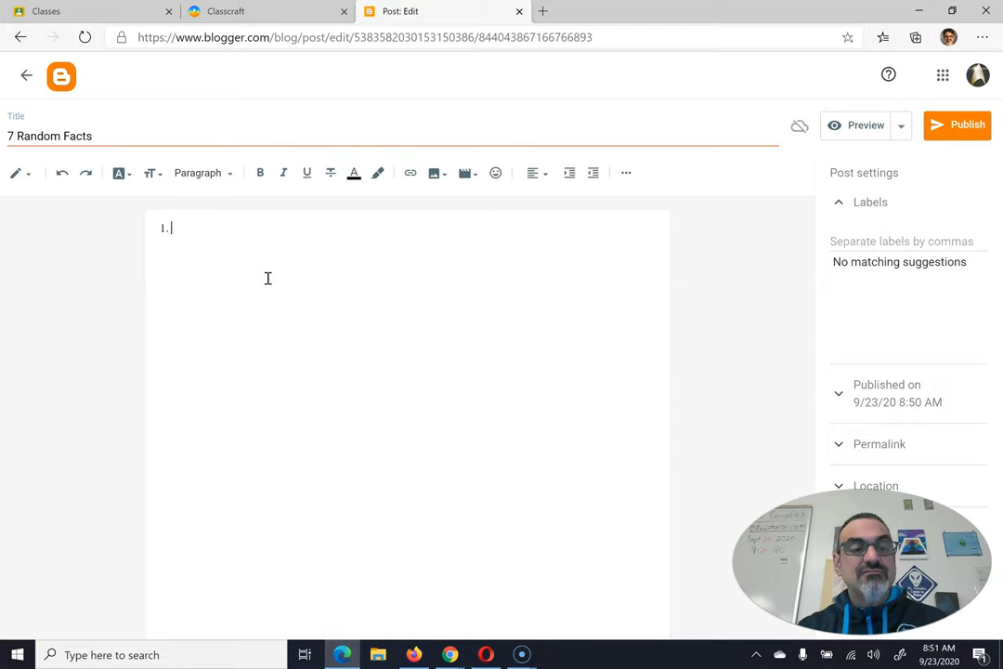
pyautogui.write('Seven ran')
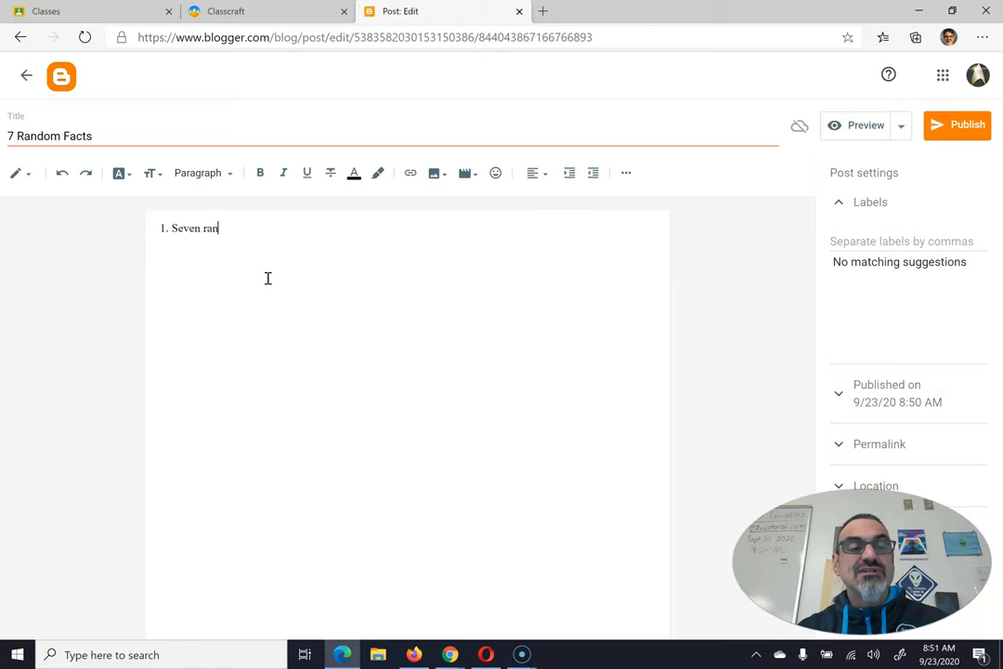
pyautogui.write('dom facts.')
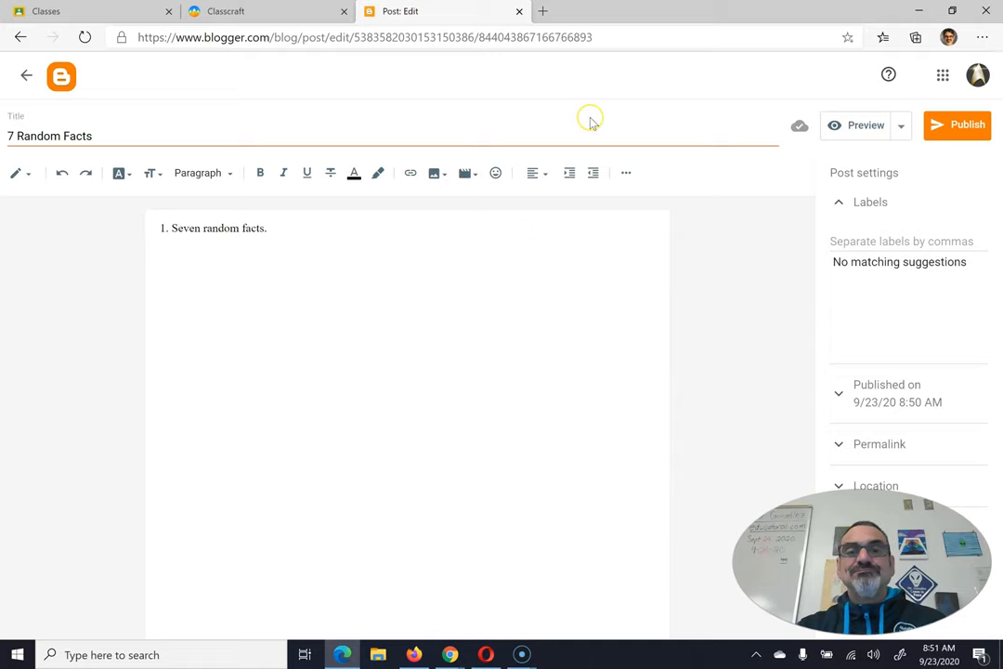
pyautogui.moveTo(901, 125)
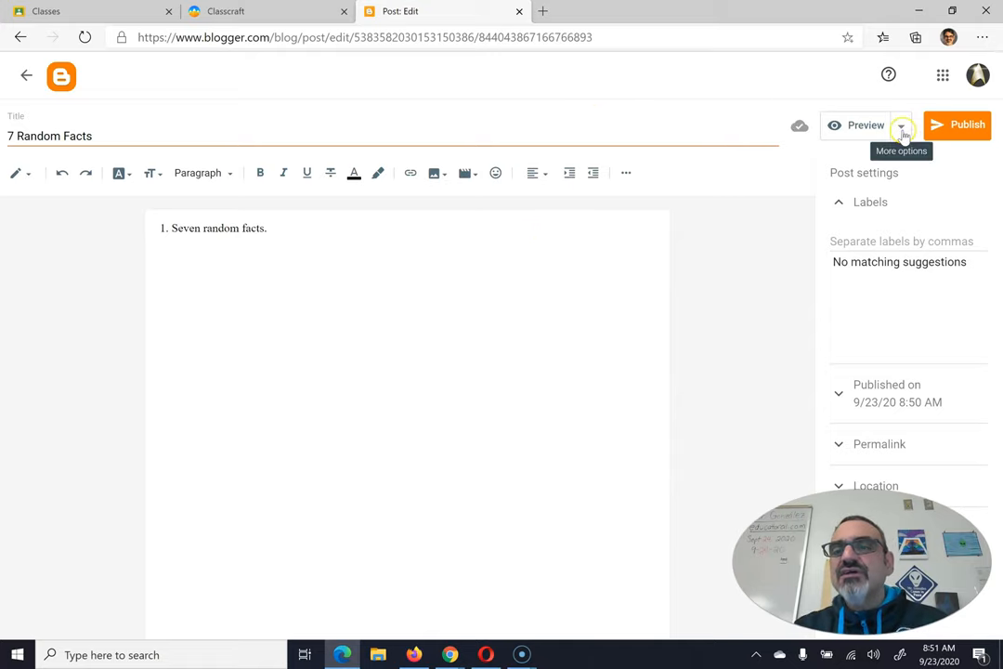
pyautogui.click(900, 125)
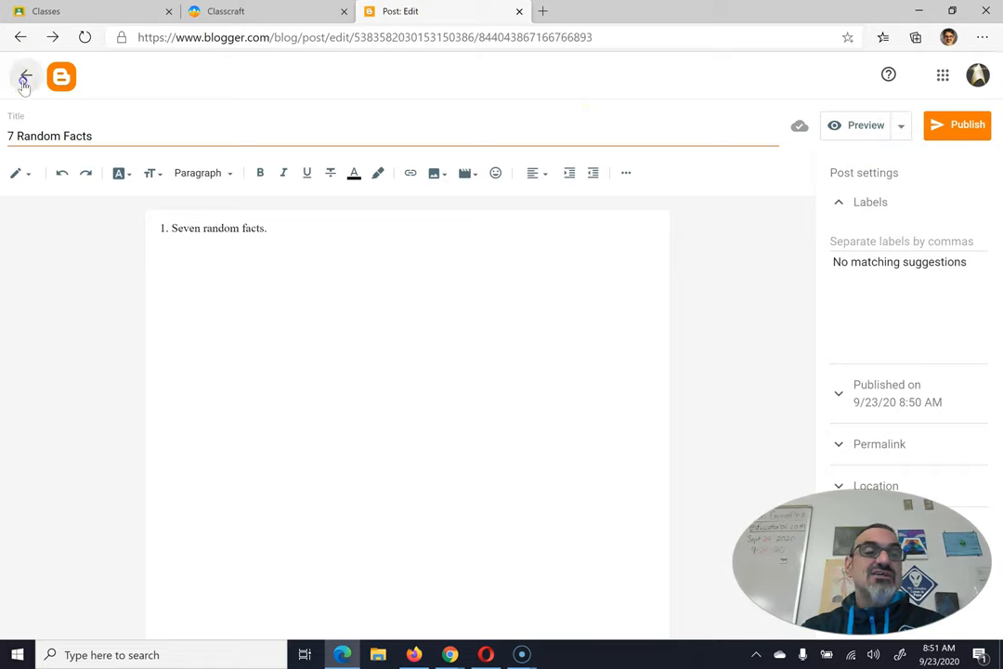
pyautogui.click(24, 76)
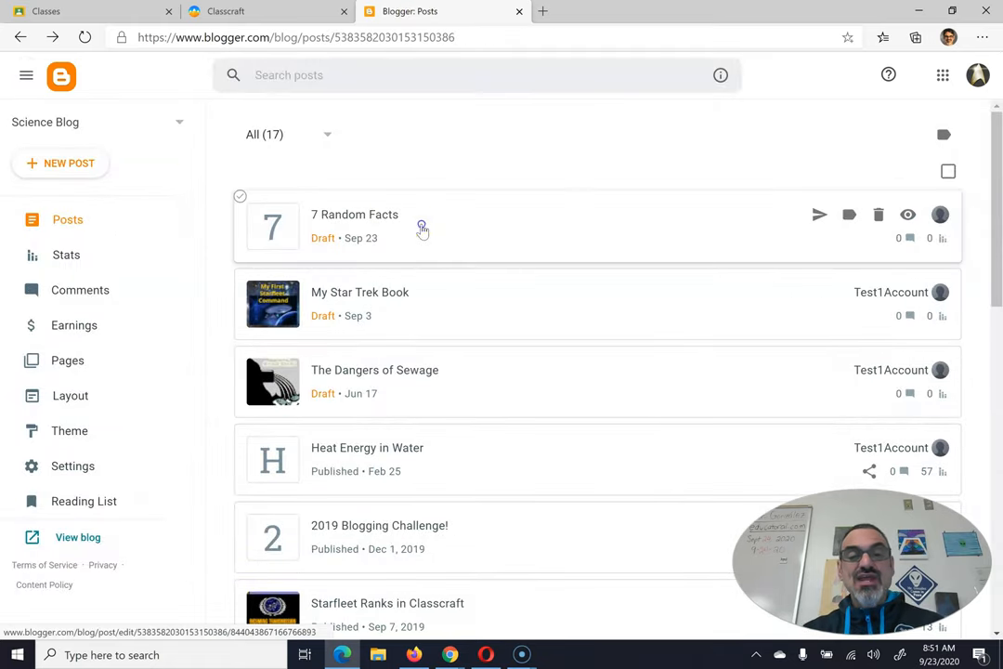
pyautogui.click(355, 214)
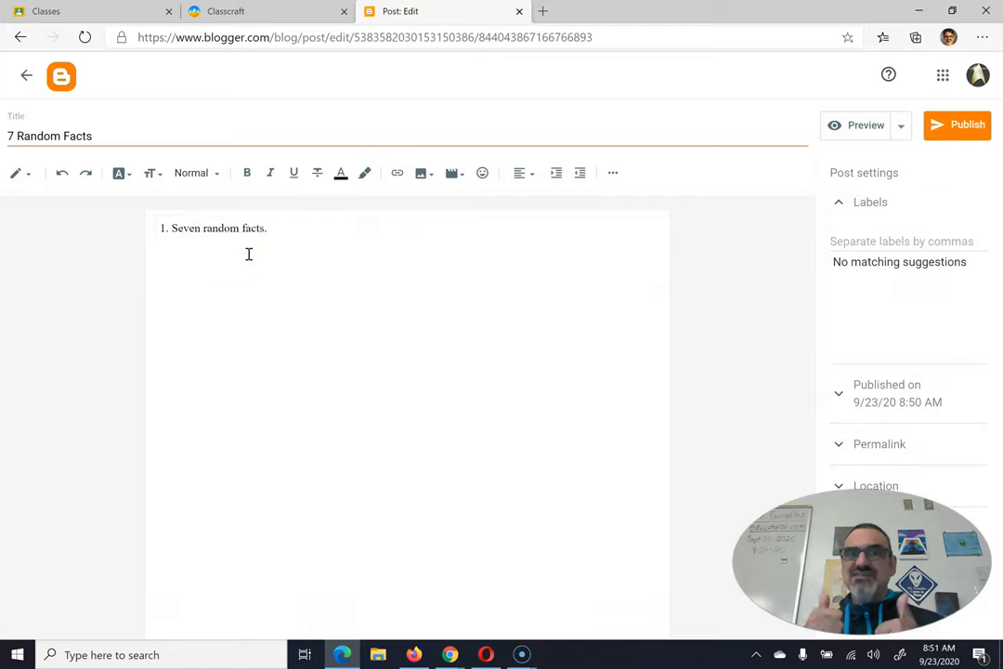
pyautogui.moveTo(421, 221)
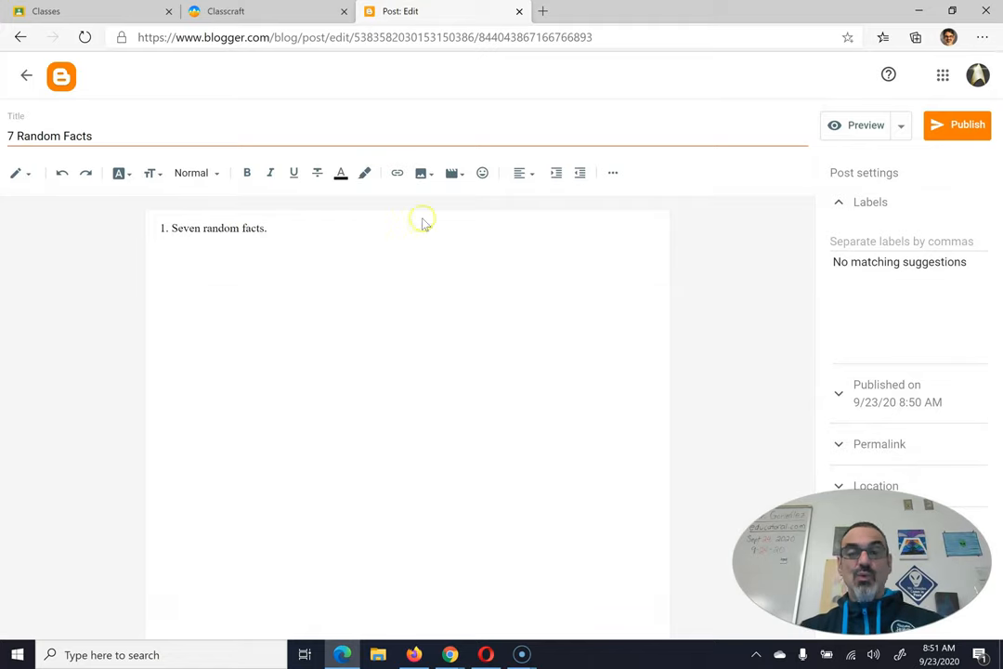
pyautogui.moveTo(956, 125)
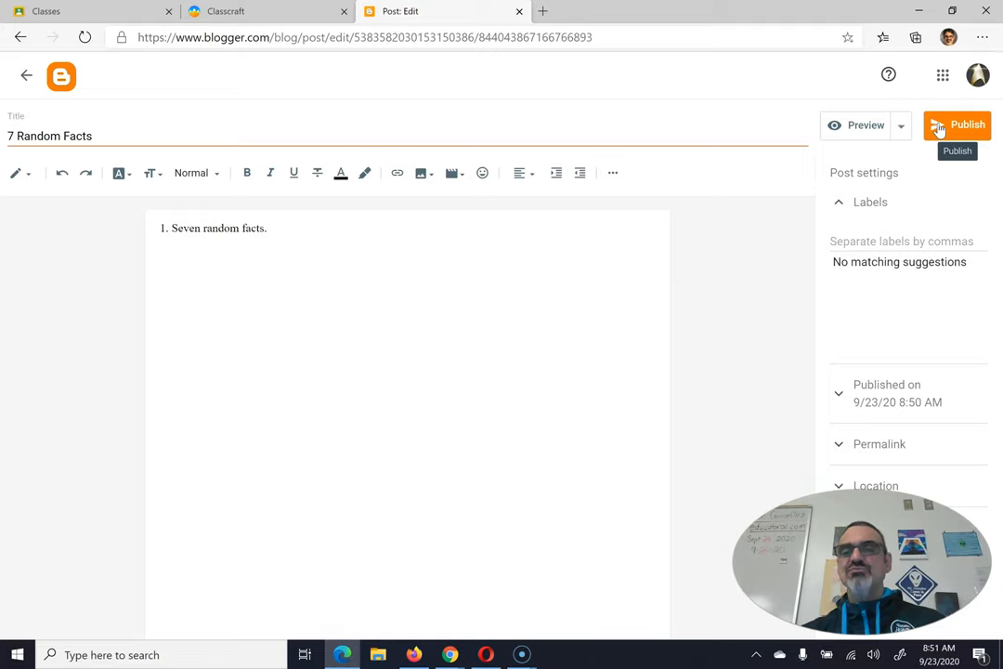
# Publish '7 Random Facts' and confirm in the Publish post? dialog
pyautogui.click(958, 124)
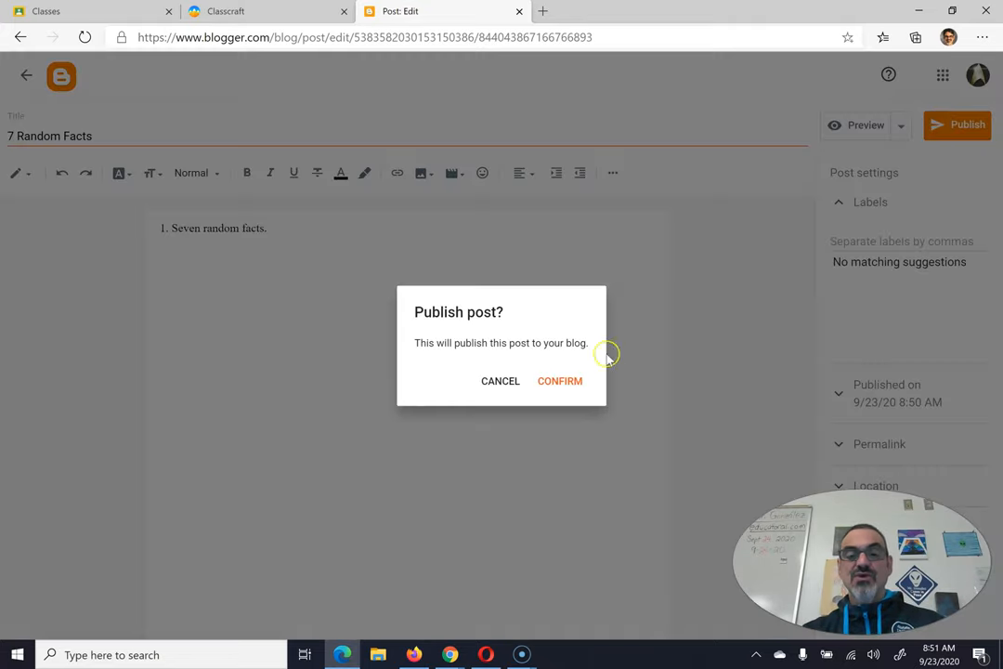
pyautogui.click(559, 381)
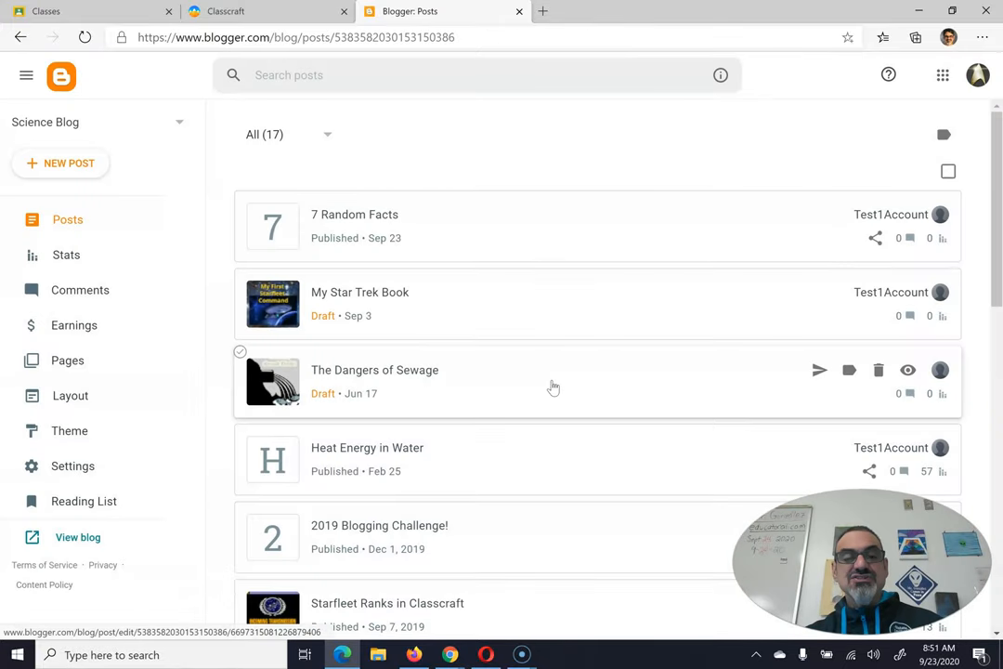
pyautogui.moveTo(334, 246)
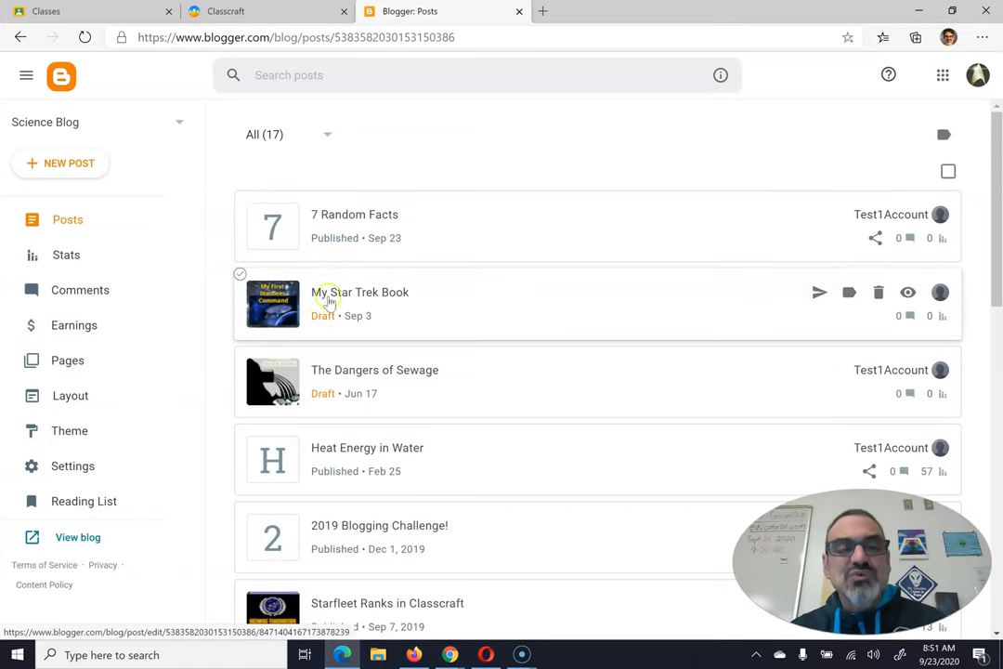
pyautogui.moveTo(348, 249)
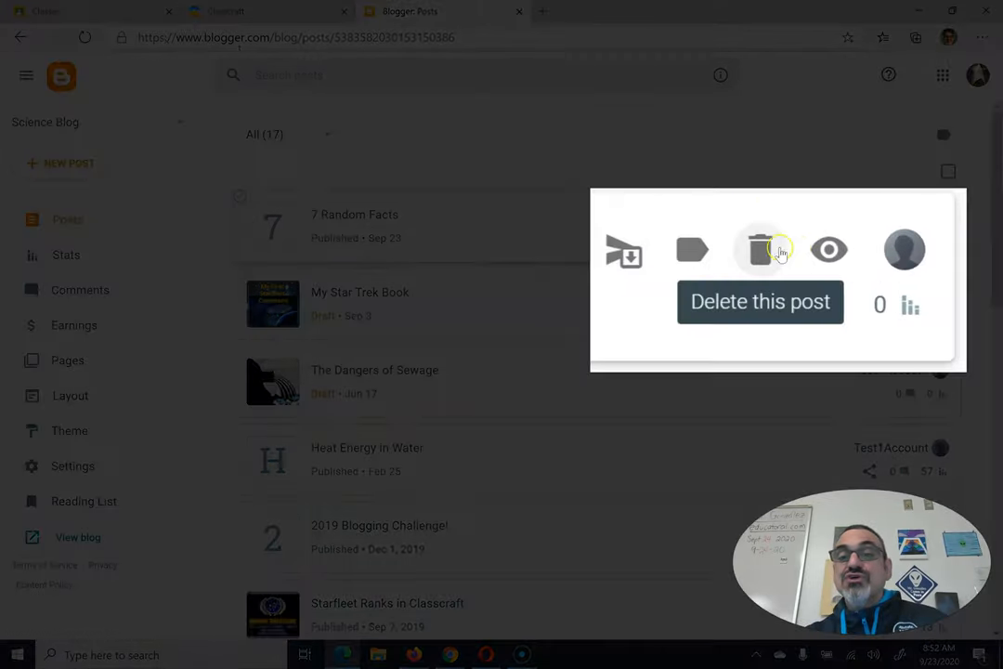
pyautogui.moveTo(828, 249)
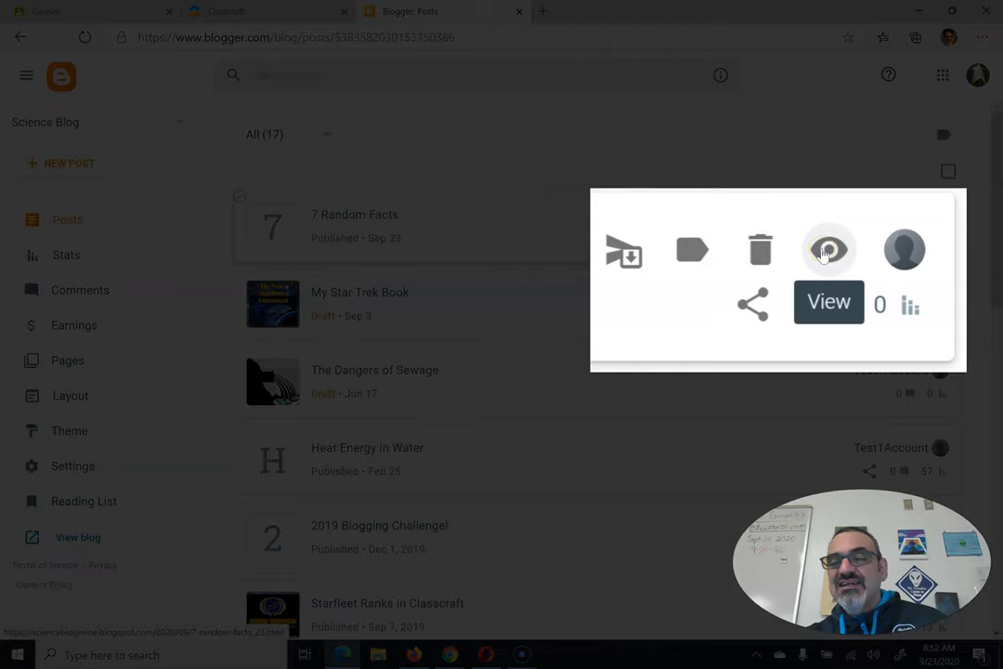
# View the live '7 Random Facts' post, copy its URL, and return to Classcraft
pyautogui.click(827, 302)
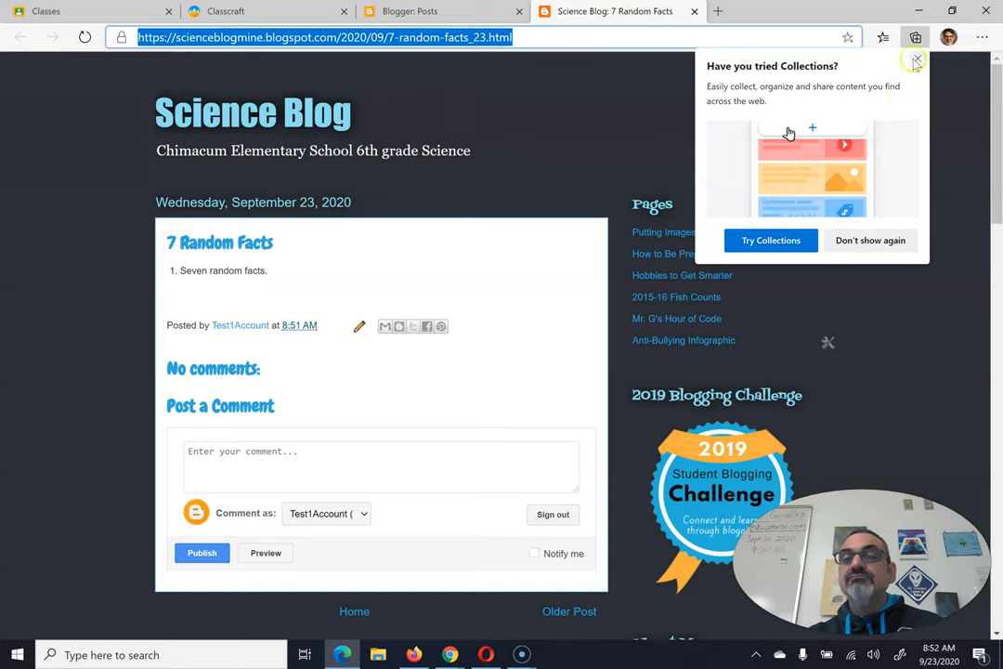
pyautogui.click(265, 11)
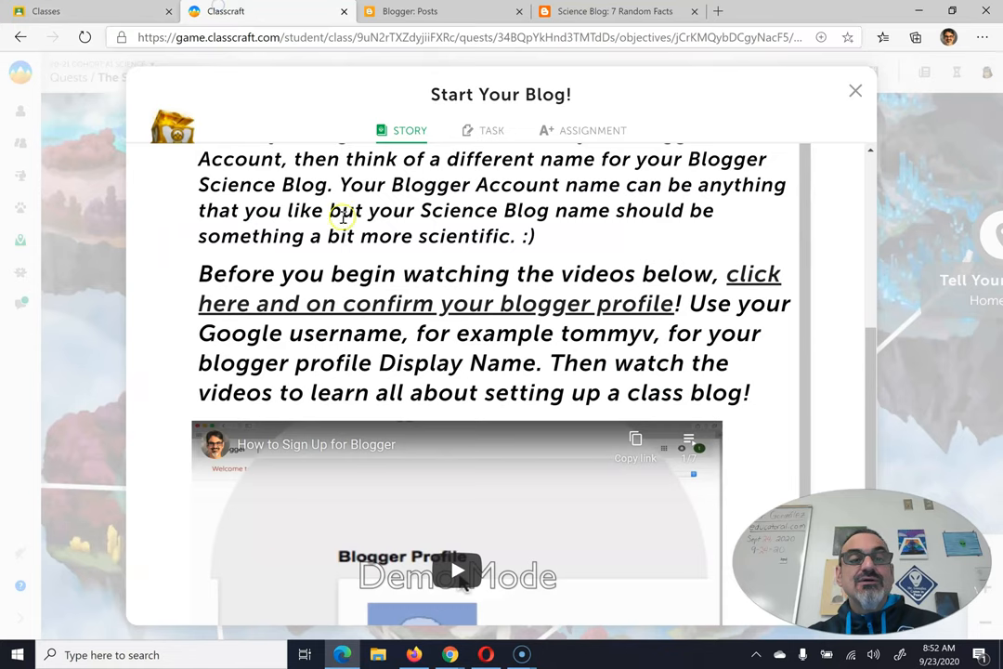
# Review the Start Your Blog! task instructions, then switch to its Assignment section
pyautogui.click(492, 130)
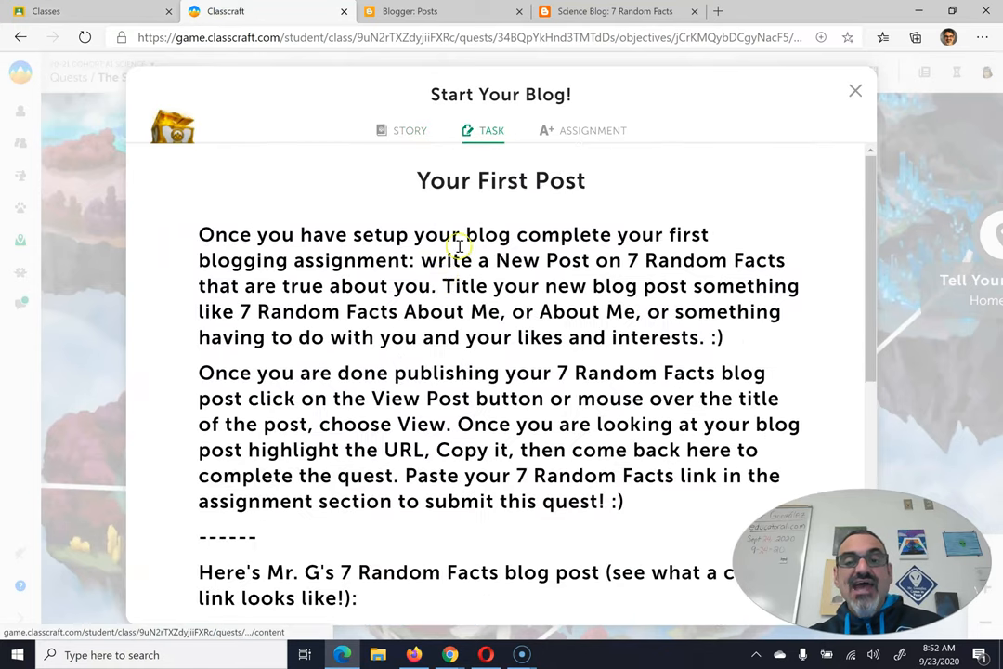
pyautogui.scroll(-3)
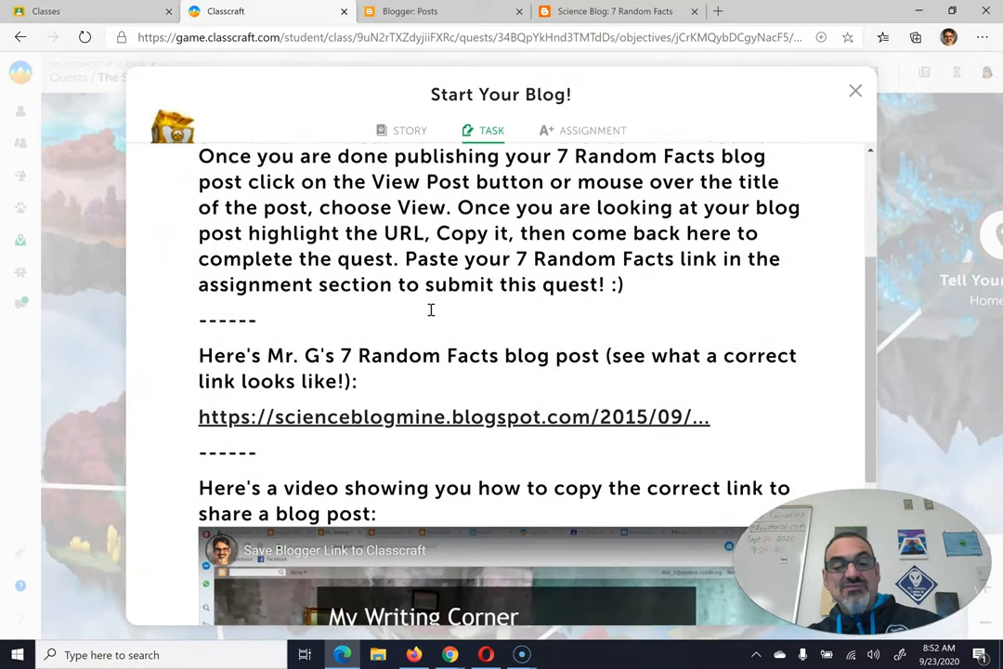
pyautogui.scroll(-3)
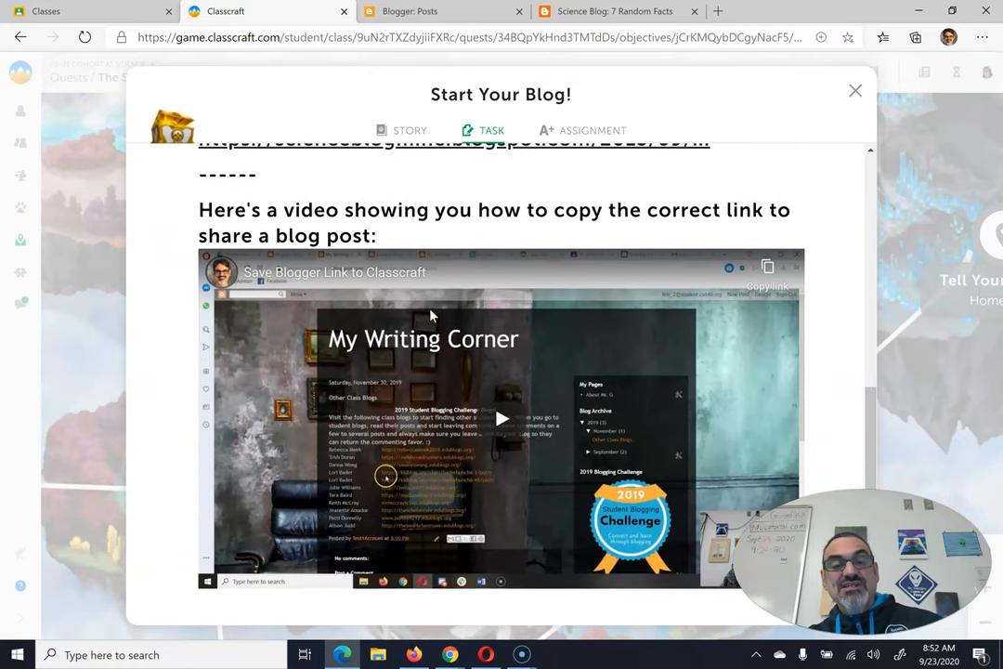
pyautogui.moveTo(425, 341)
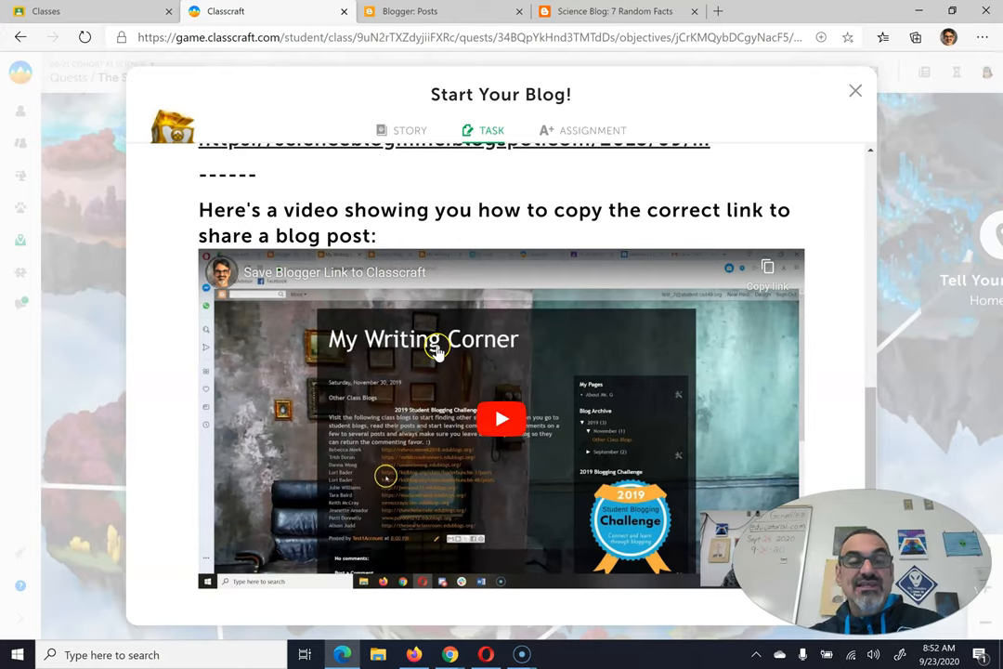
pyautogui.moveTo(549, 345)
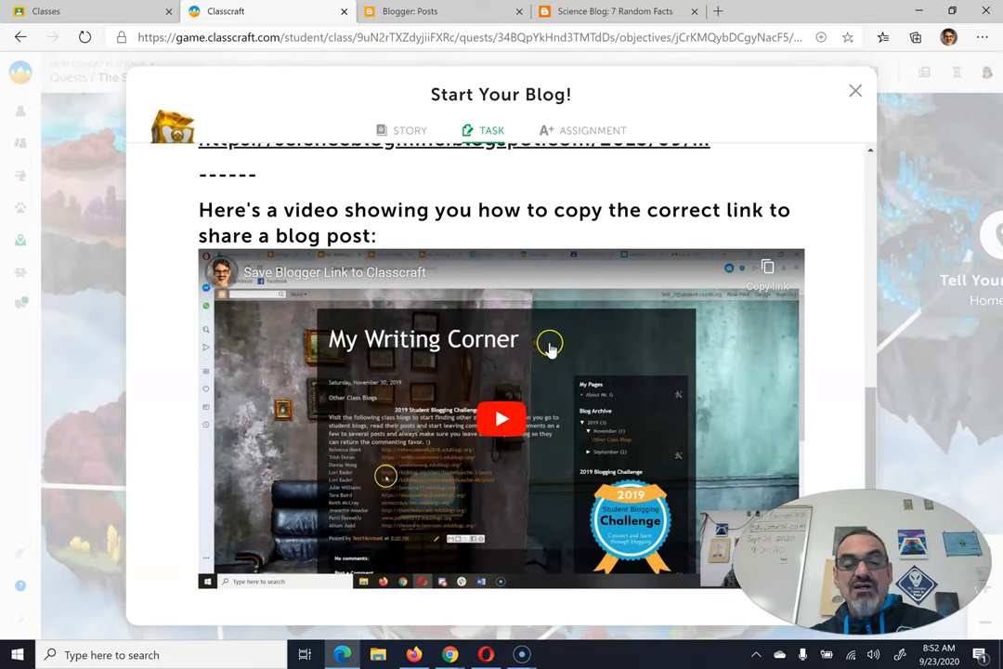
pyautogui.scroll(3)
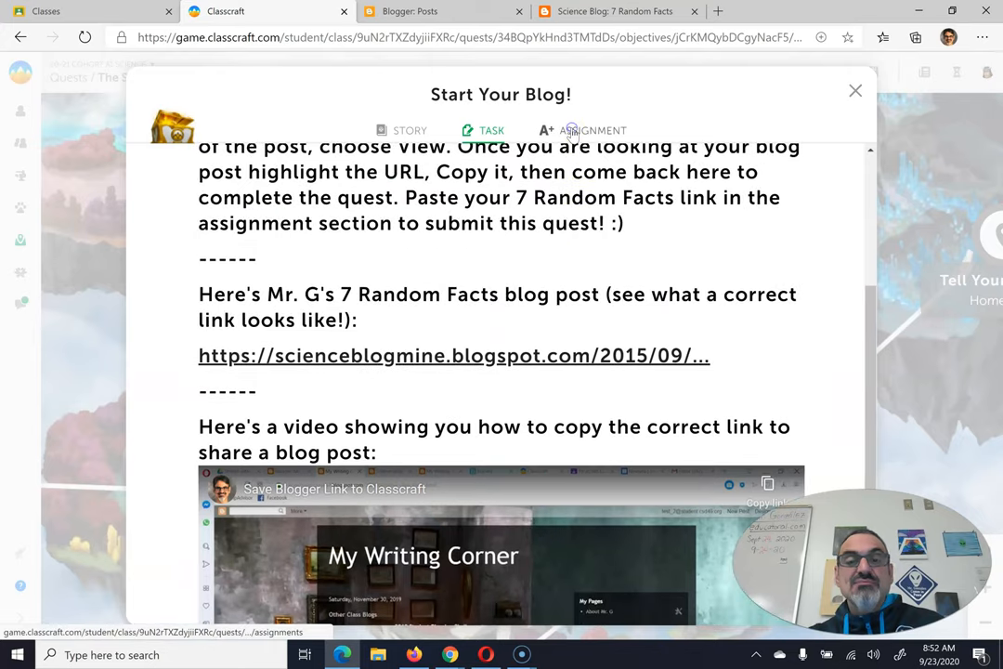
pyautogui.click(583, 130)
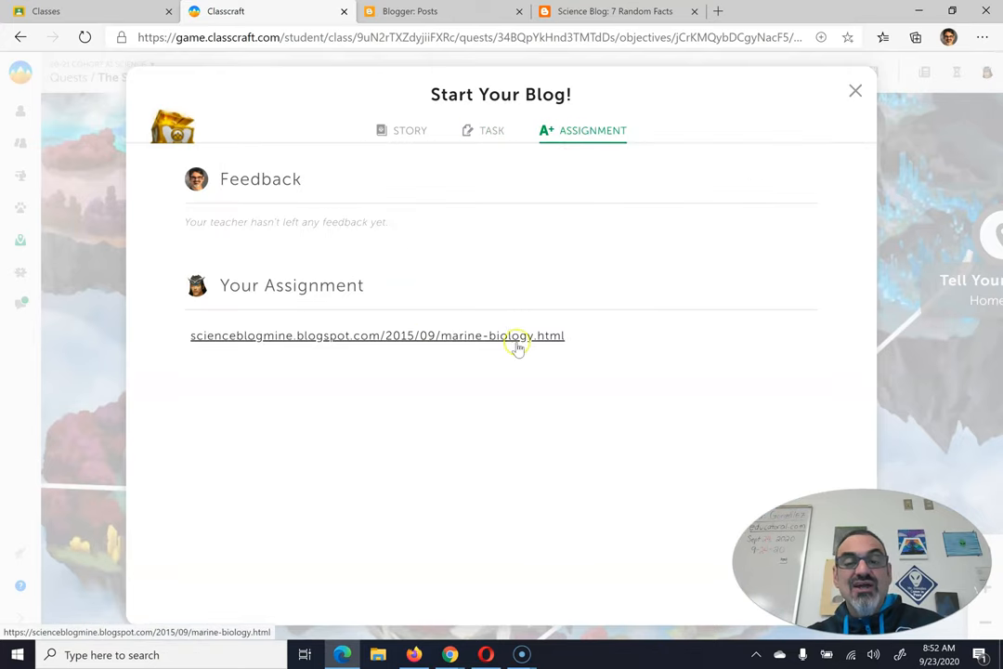
pyautogui.moveTo(477, 390)
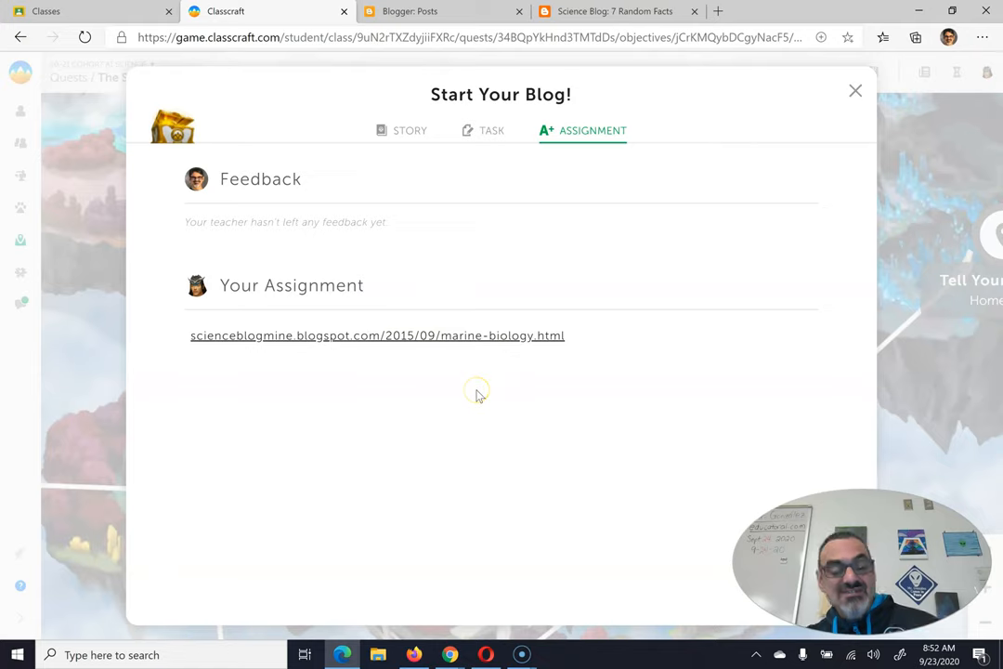